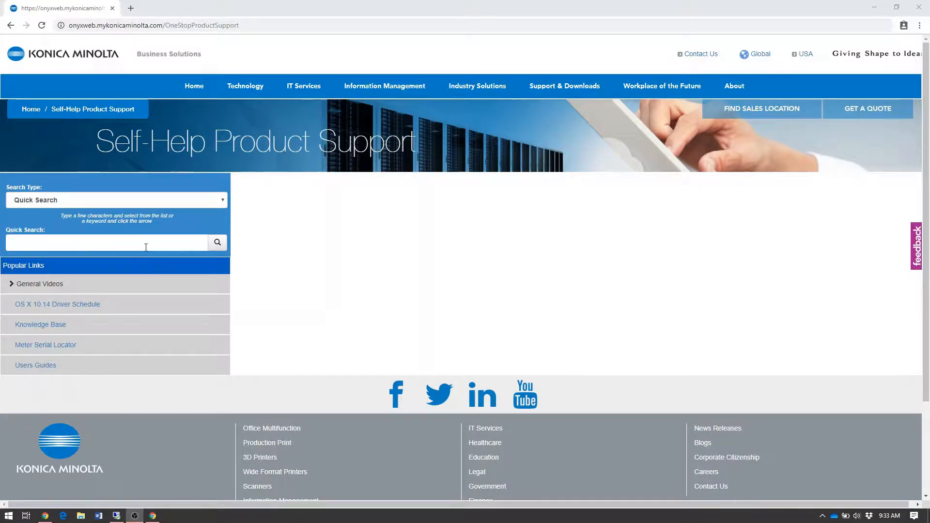
# Step: Open a new blank browser tab beside the support page
pyautogui.click(106, 242)
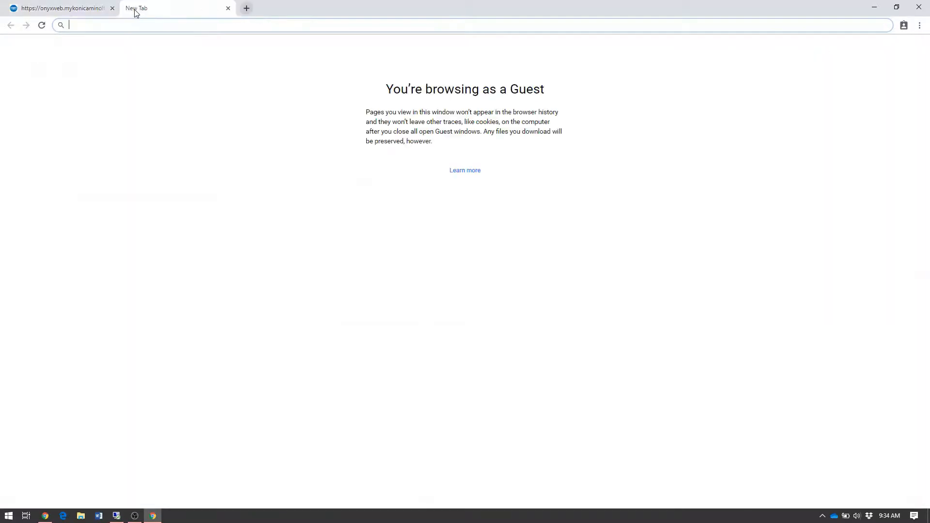
# Step: Search Google for 'konica one stop'
pyautogui.write('ko')
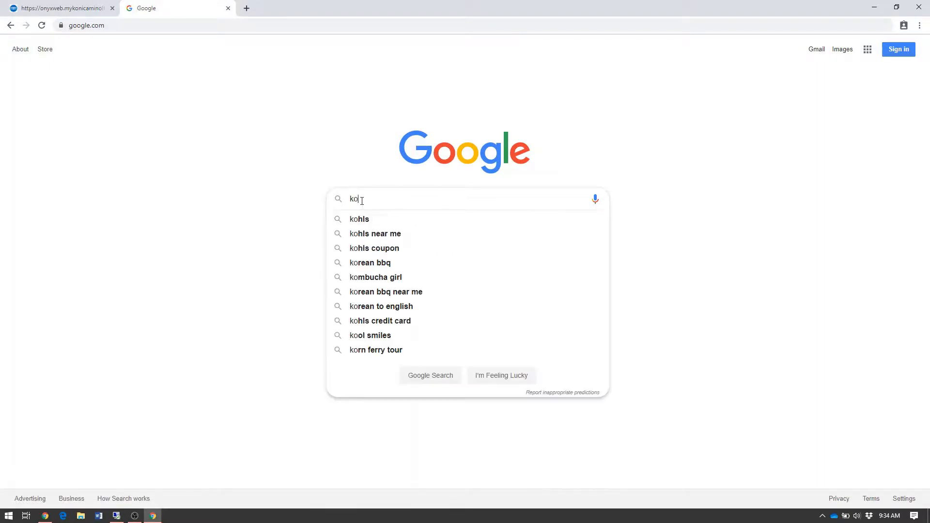
pyautogui.write('konica one stop')
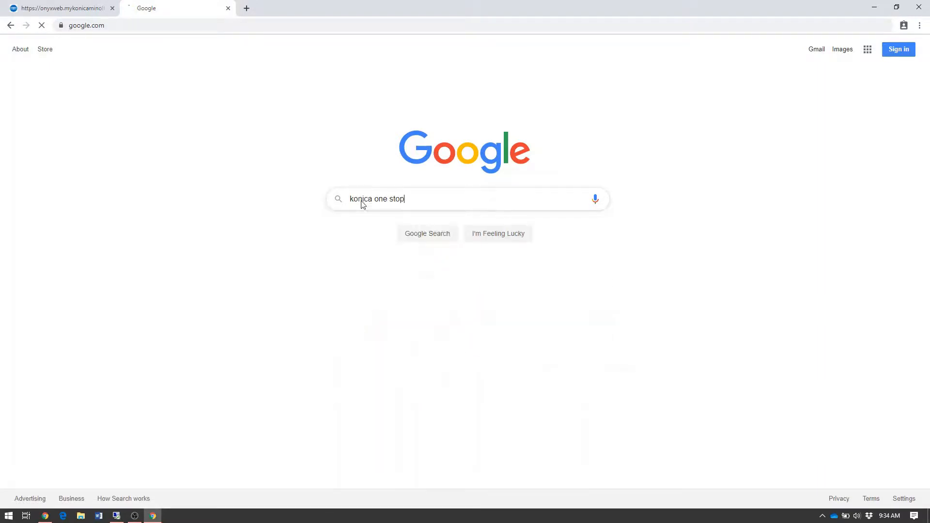
pyautogui.press('enter')
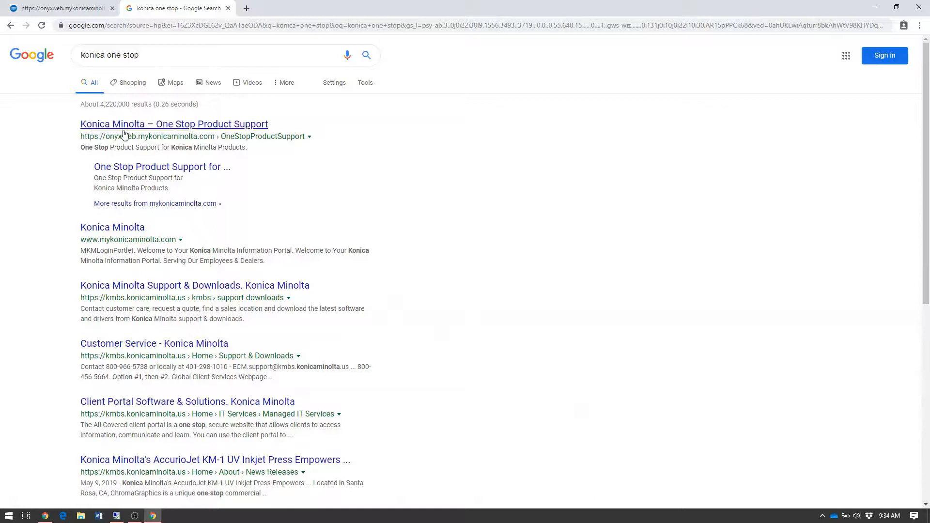
pyautogui.moveTo(130, 133)
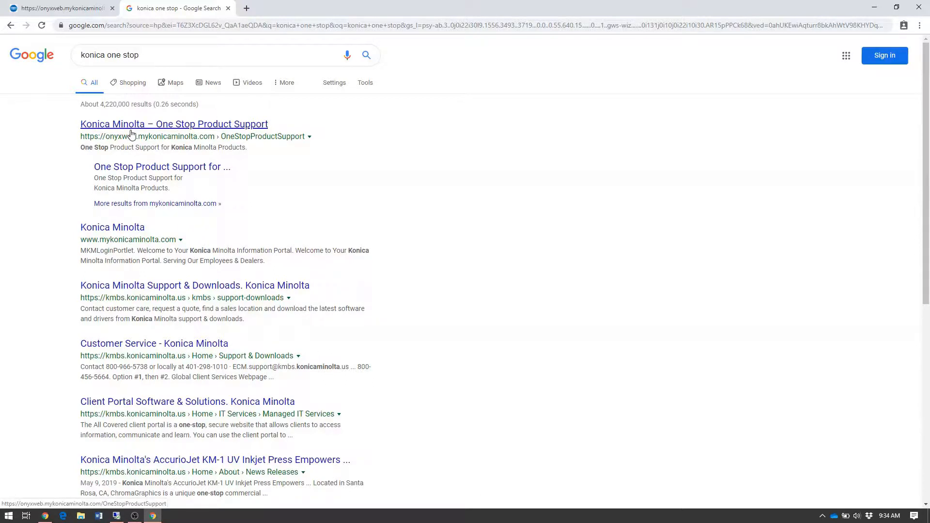
# Step: Open One Stop Product Support and quick-search 'c454', choosing bizhub C454e
pyautogui.click(174, 124)
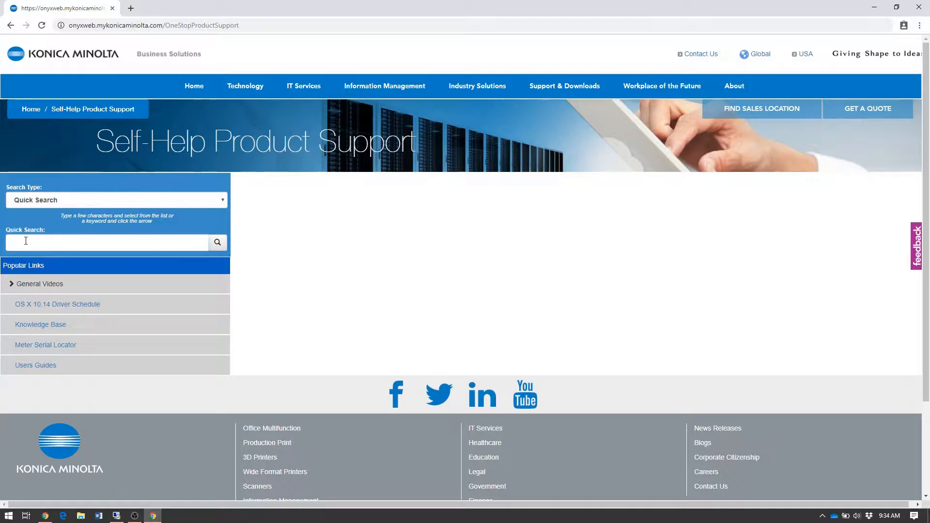
pyautogui.click(107, 243)
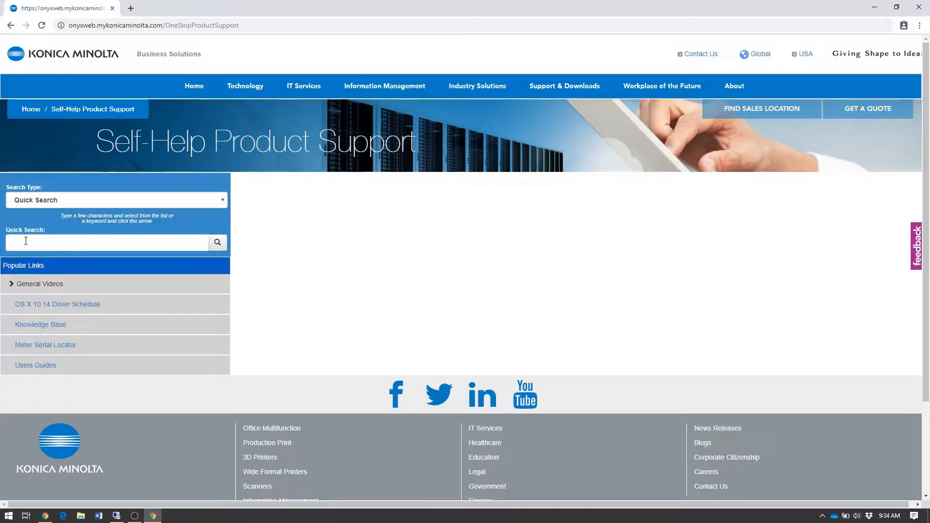
pyautogui.write('c454e')
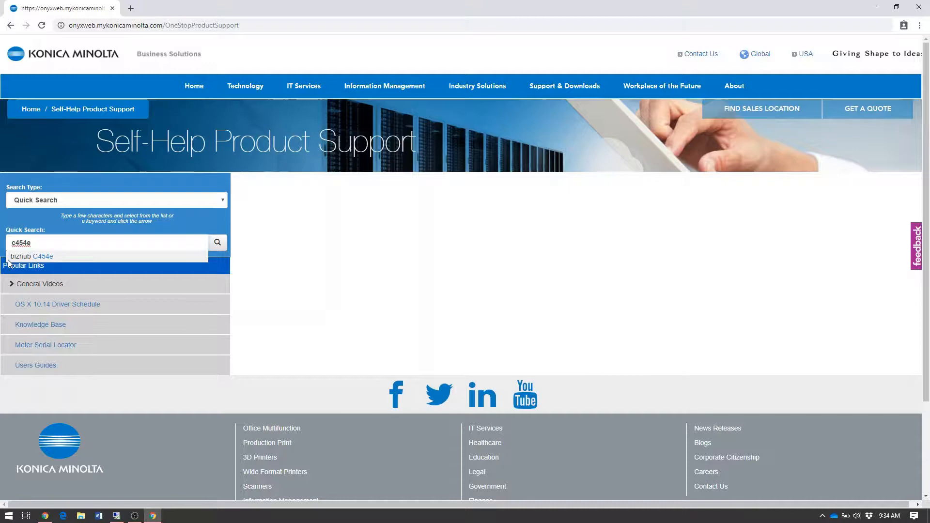
pyautogui.click(32, 255)
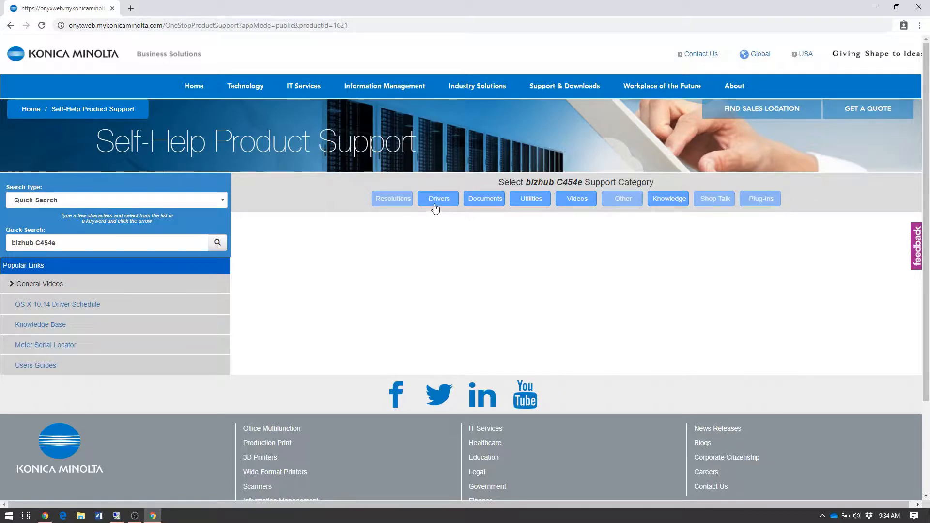
# Step: Open the C454e Drivers page and expand the Windows_10_64 Bit section
pyautogui.click(439, 198)
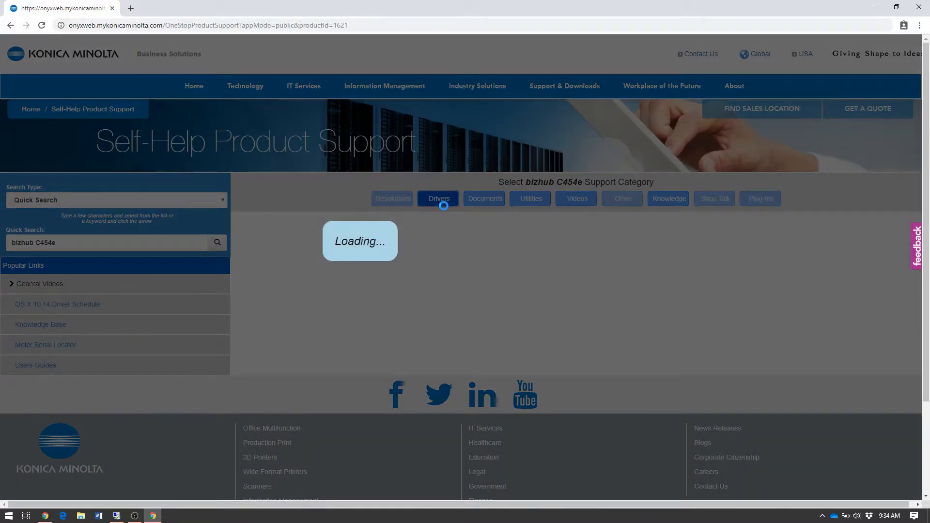
pyautogui.click(438, 198)
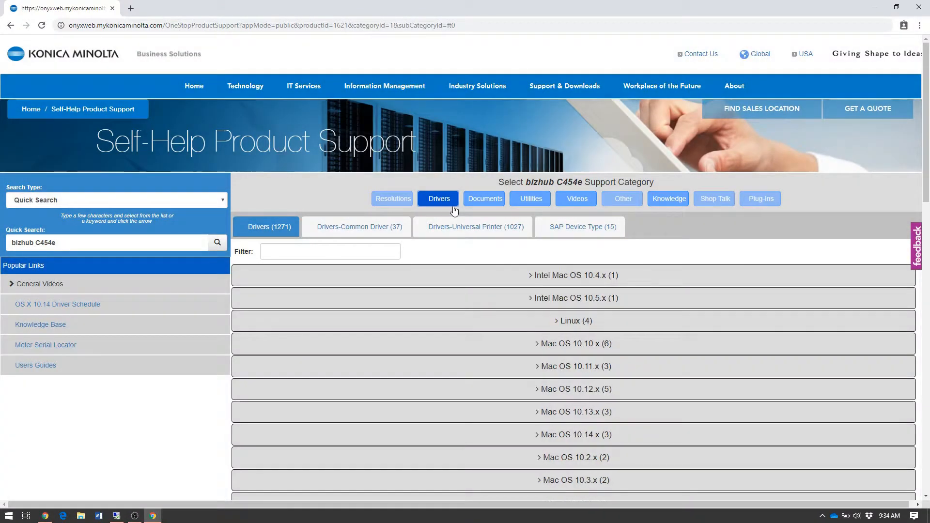
pyautogui.scroll(-3)
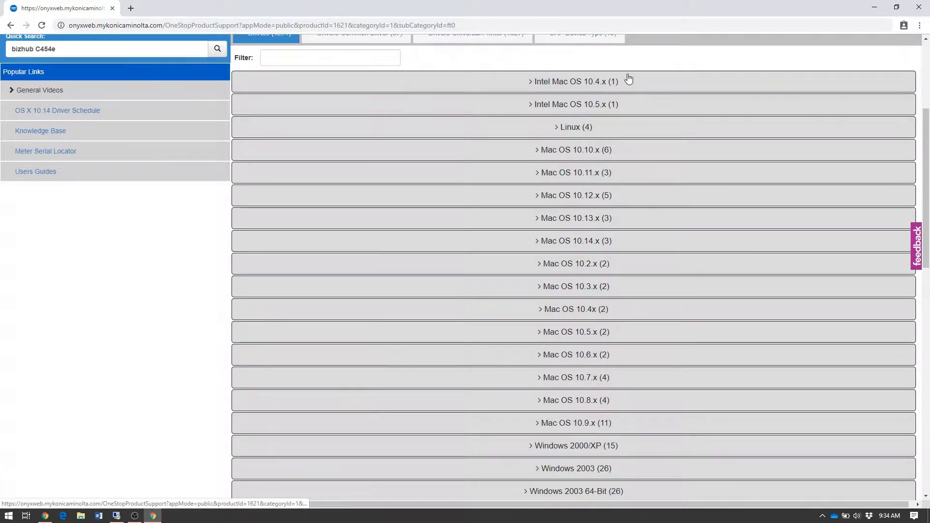
pyautogui.scroll(-3)
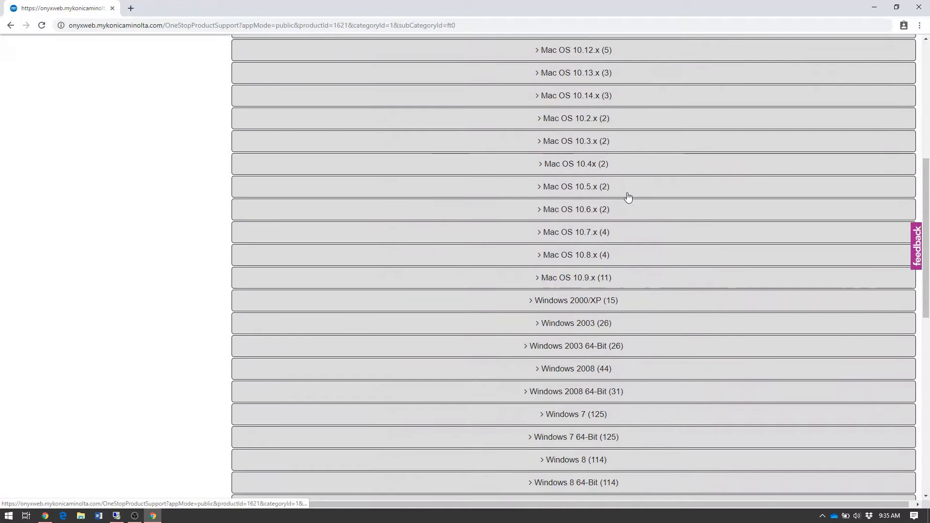
pyautogui.scroll(-3)
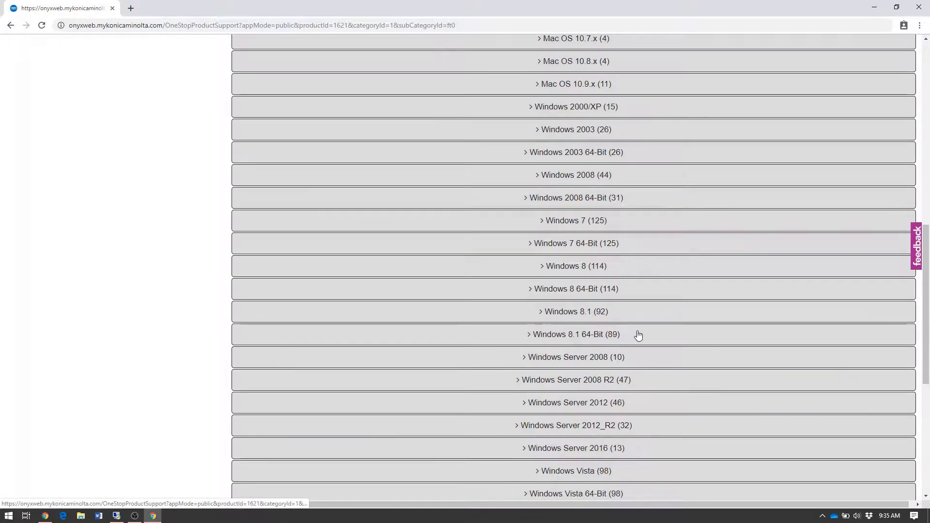
pyautogui.scroll(-3)
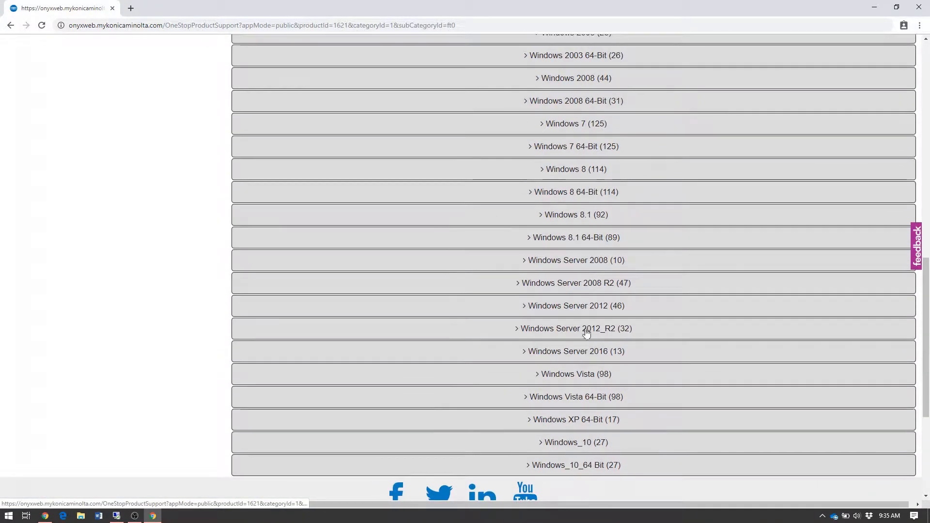
pyautogui.scroll(-3)
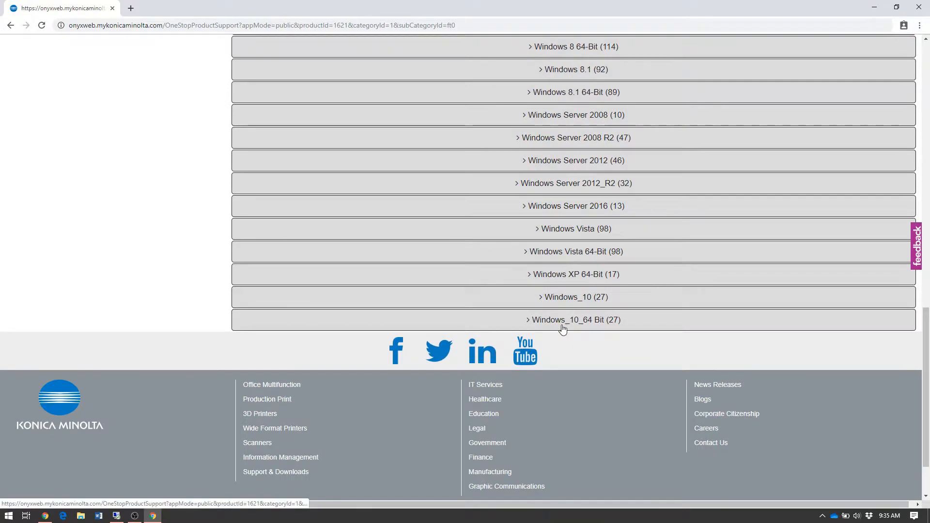
pyautogui.click(575, 320)
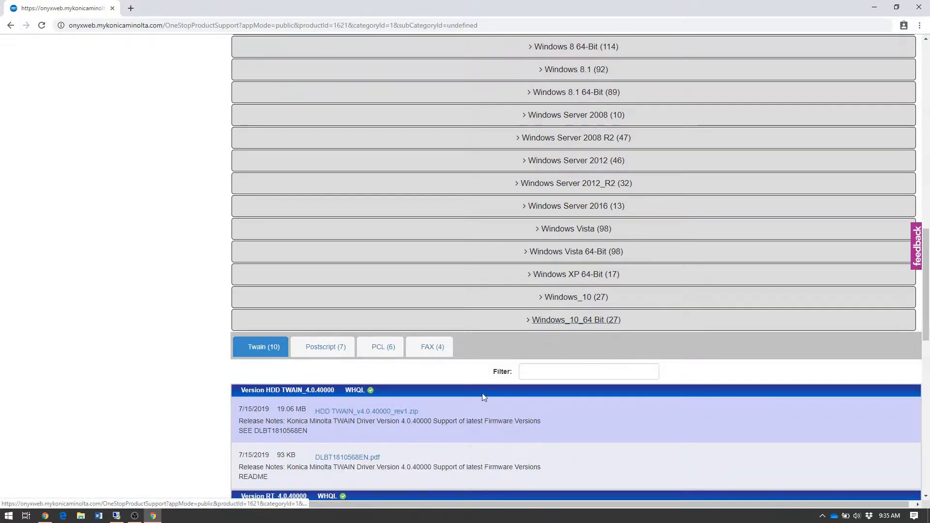
pyautogui.scroll(-3)
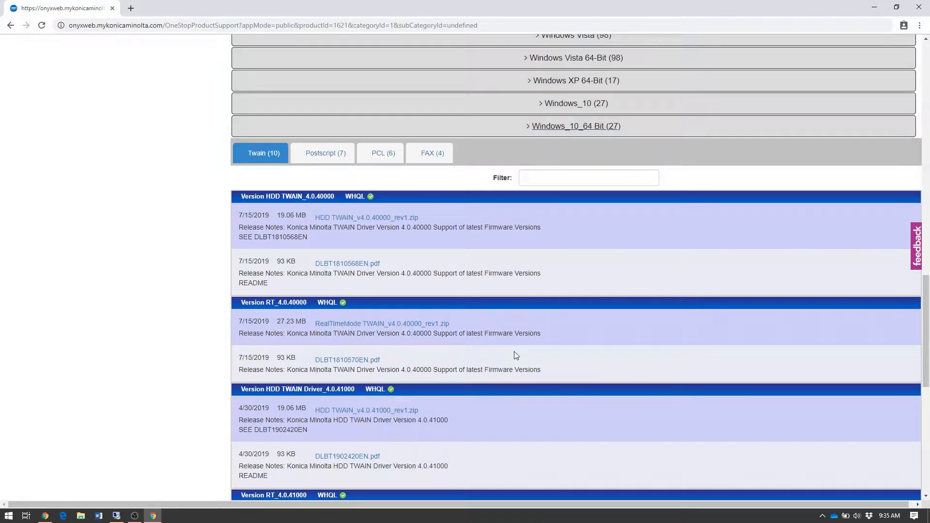
pyautogui.scroll(3)
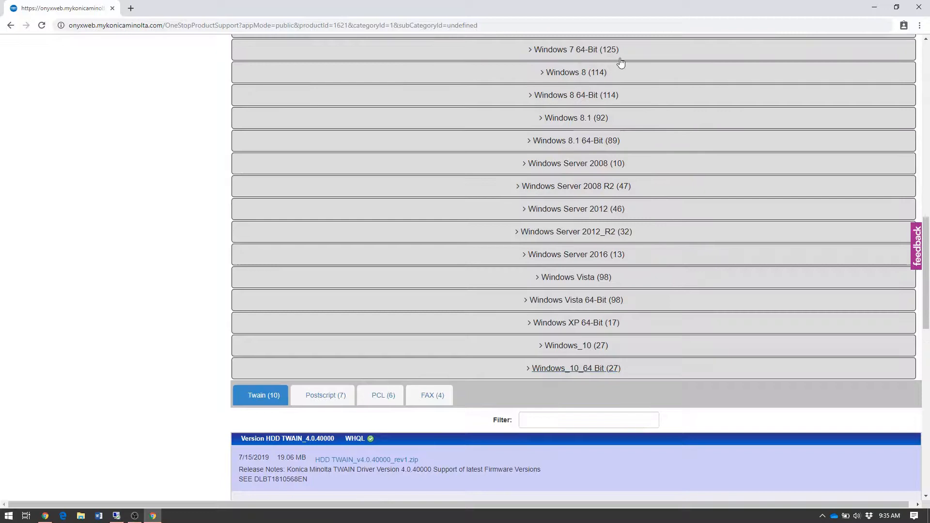
pyautogui.scroll(-3)
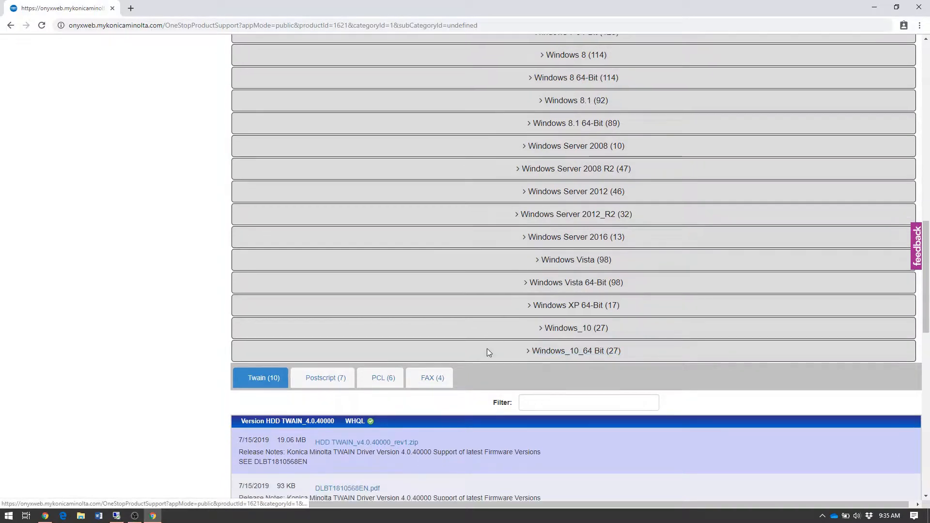
pyautogui.scroll(-3)
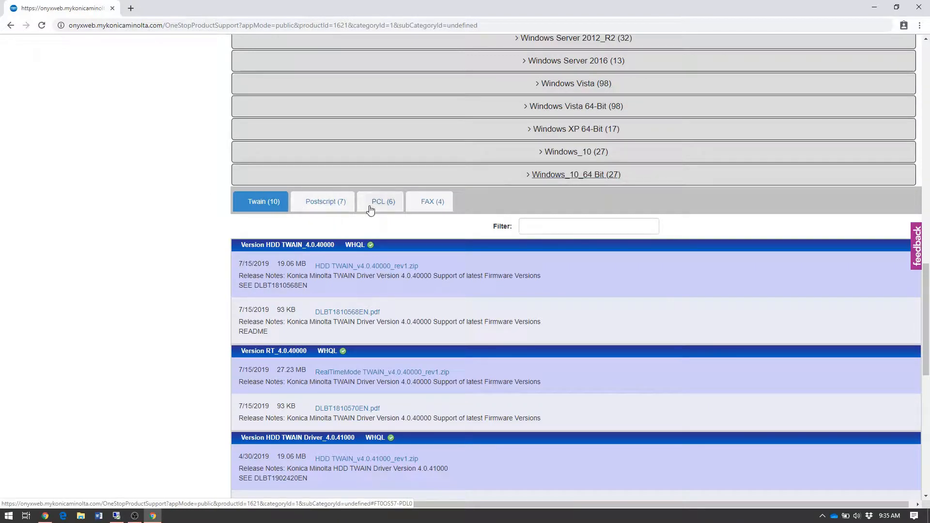
# Step: Switch to the PCL (6) downloads and scroll through them
pyautogui.click(380, 201)
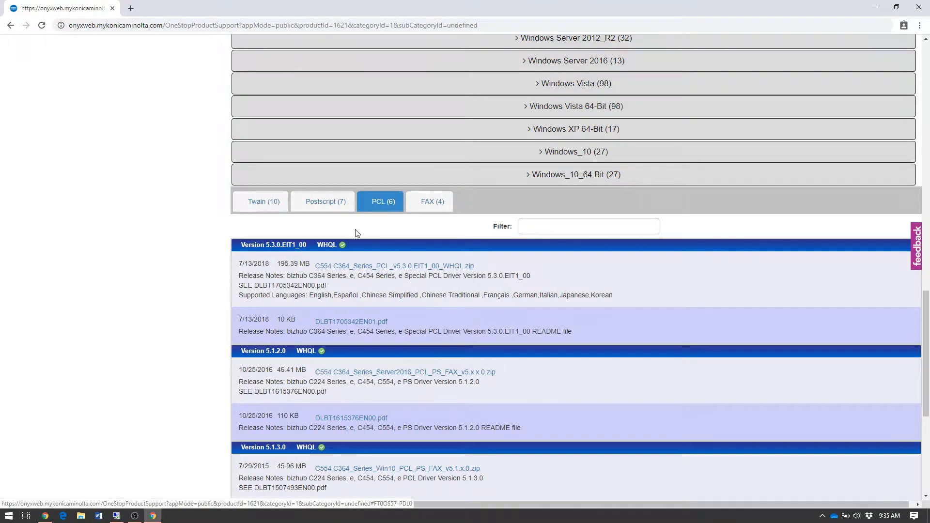
pyautogui.moveTo(326, 201)
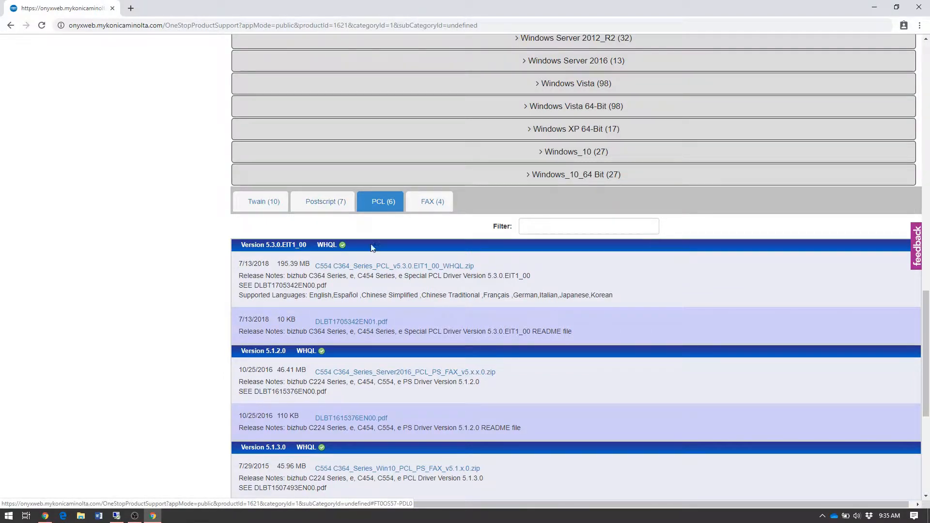
pyautogui.moveTo(394, 266)
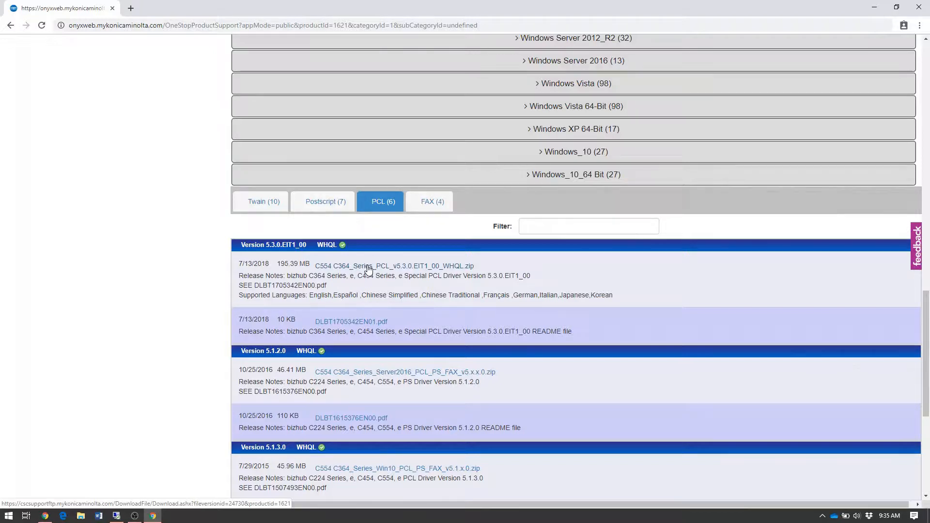
pyautogui.scroll(-3)
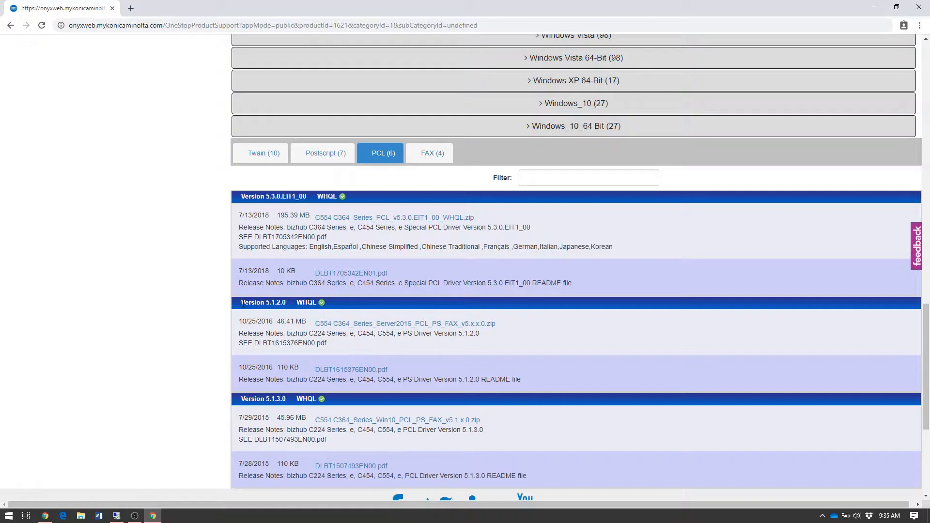
pyautogui.moveTo(358, 328)
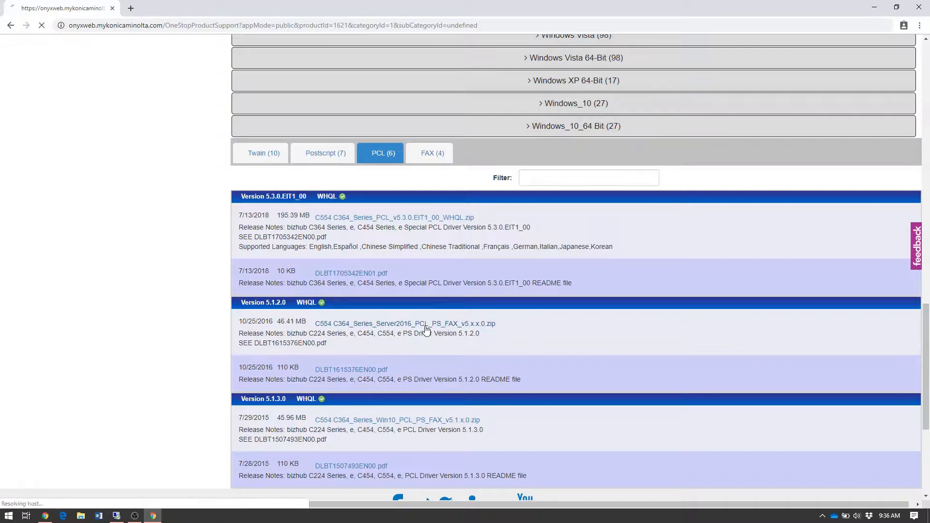
# Step: Download the 46 MB C554_C364 Server2016 PCL driver zip
pyautogui.click(394, 218)
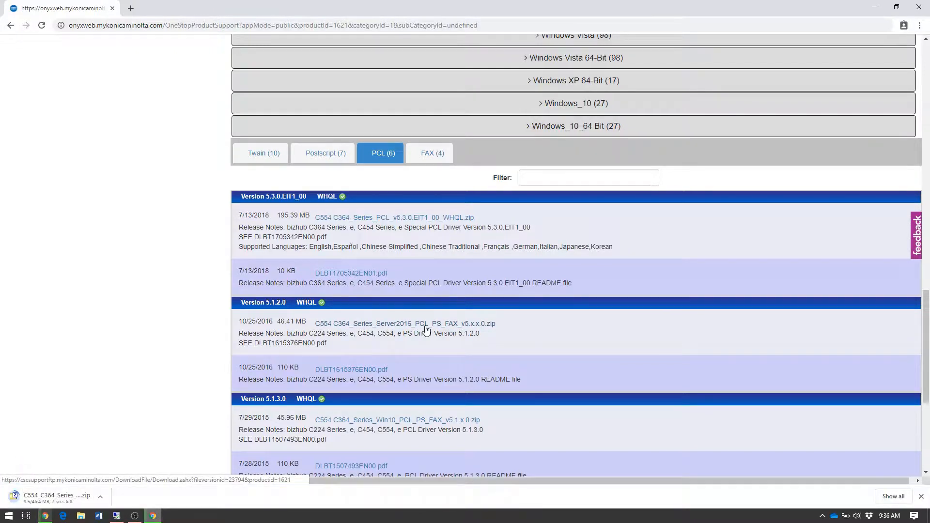
pyautogui.scroll(-3)
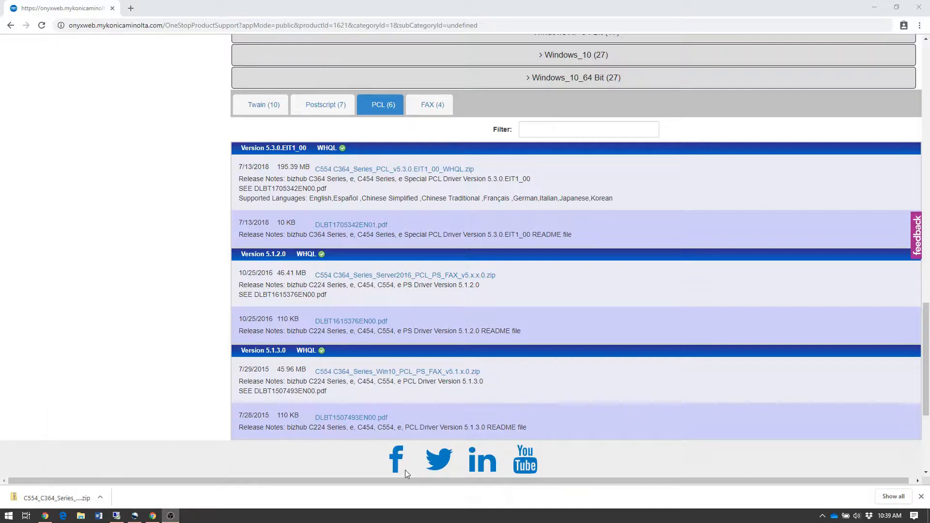
pyautogui.moveTo(409, 485)
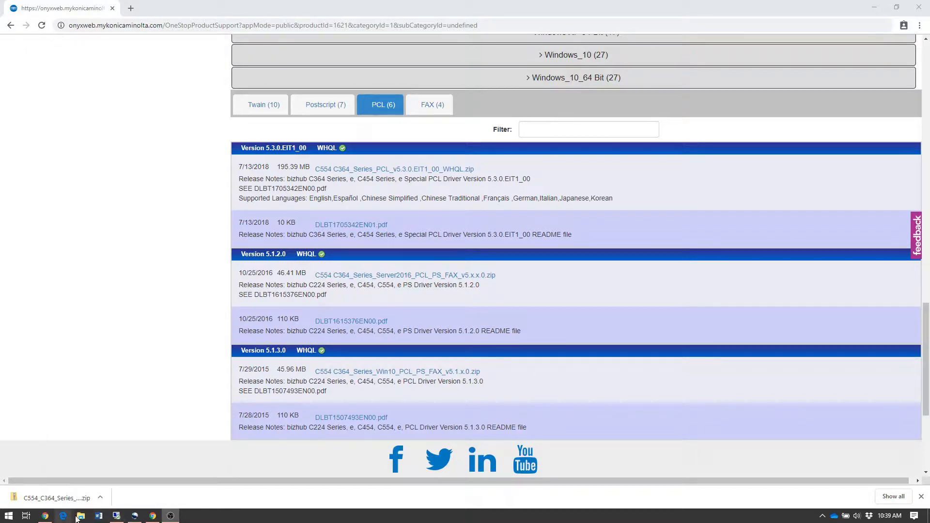
pyautogui.moveTo(79, 515)
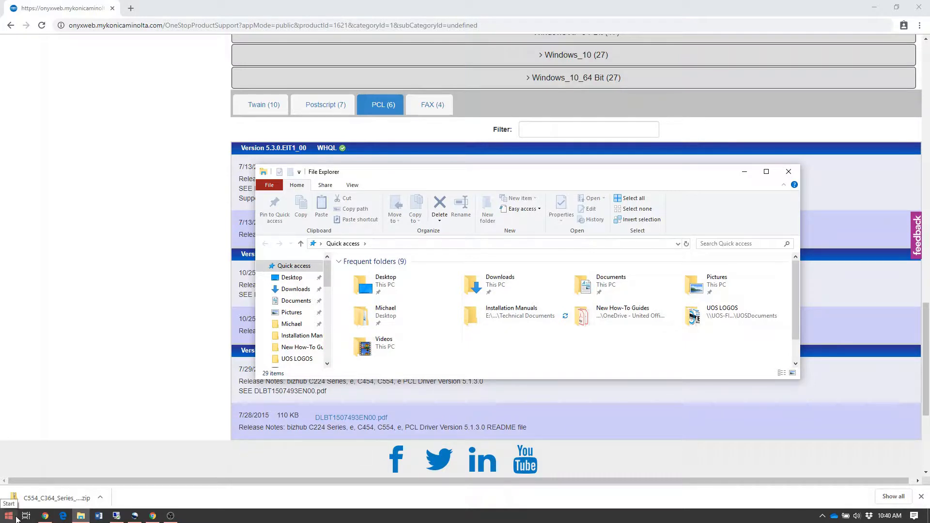
pyautogui.click(8, 516)
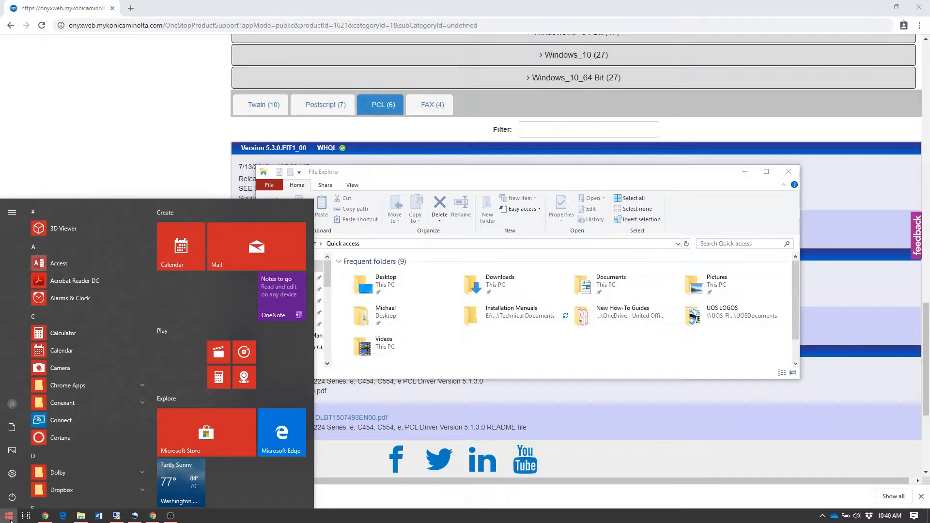
pyautogui.write('file')
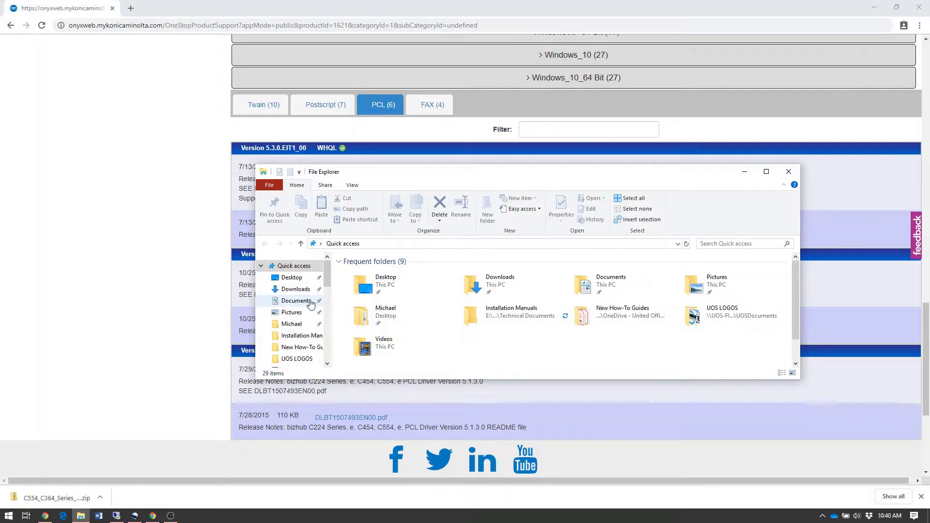
# Step: Open Downloads and choose Extract All on the C554_C364 driver zip
pyautogui.click(296, 289)
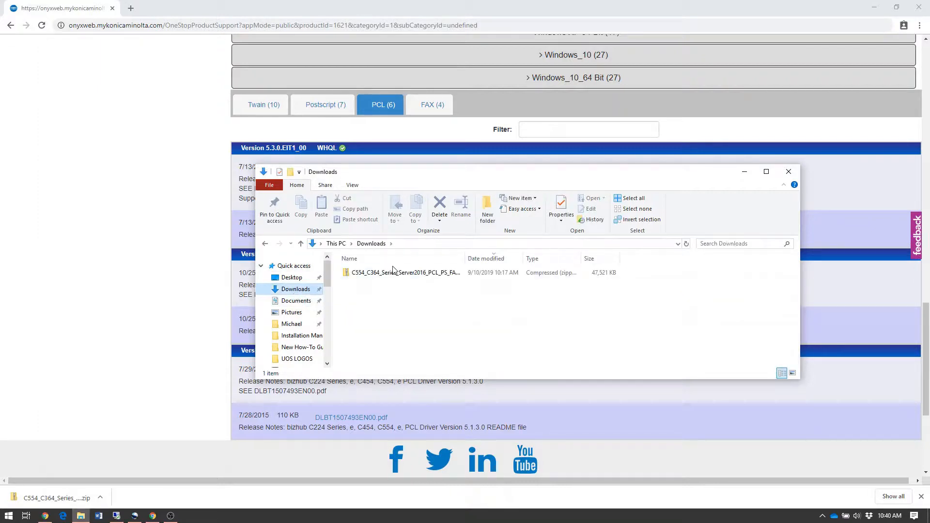
pyautogui.moveTo(398, 272)
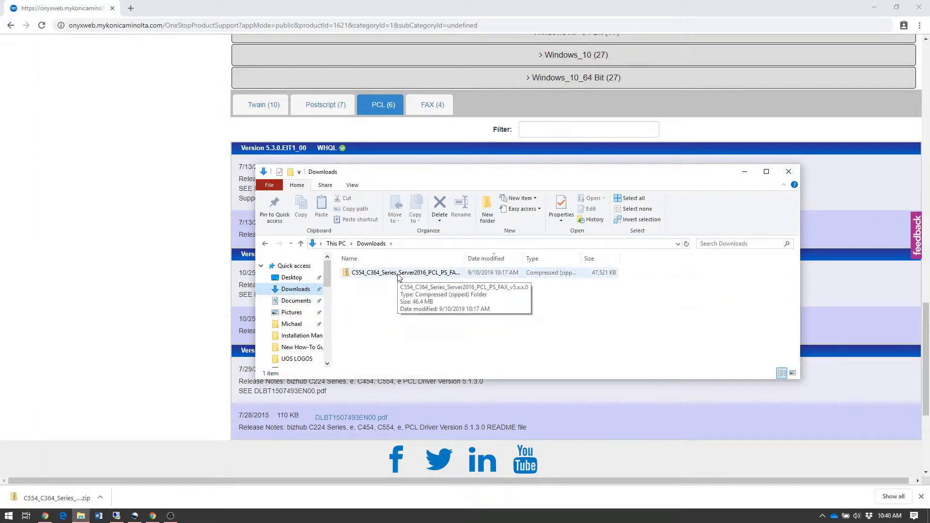
pyautogui.rightClick(393, 272)
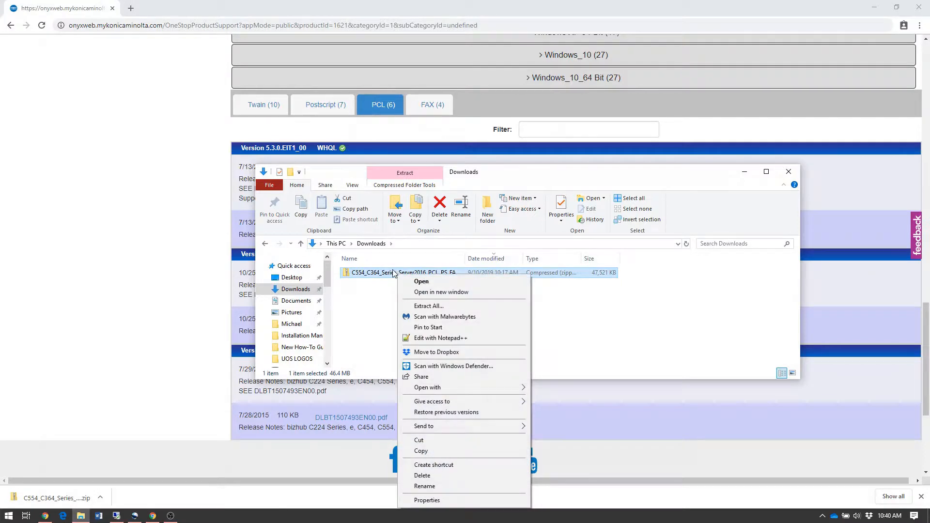
pyautogui.click(428, 306)
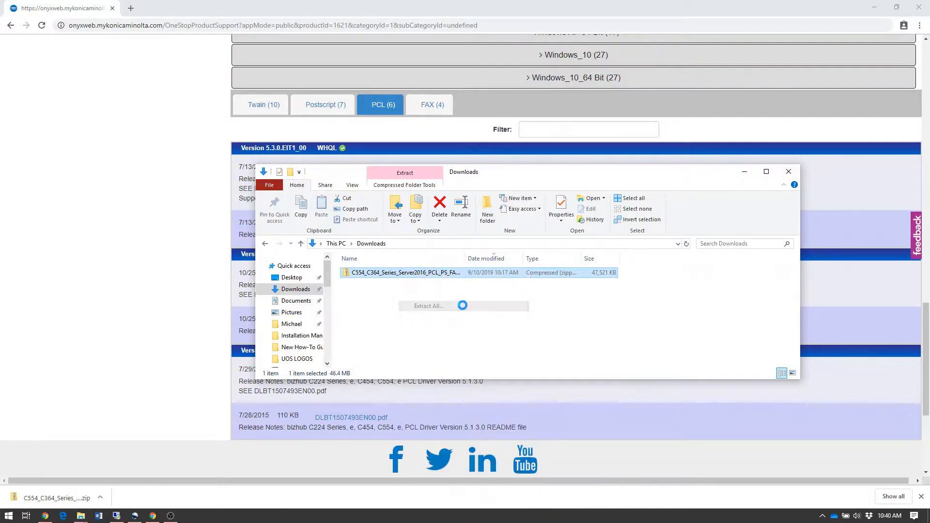
pyautogui.click(429, 306)
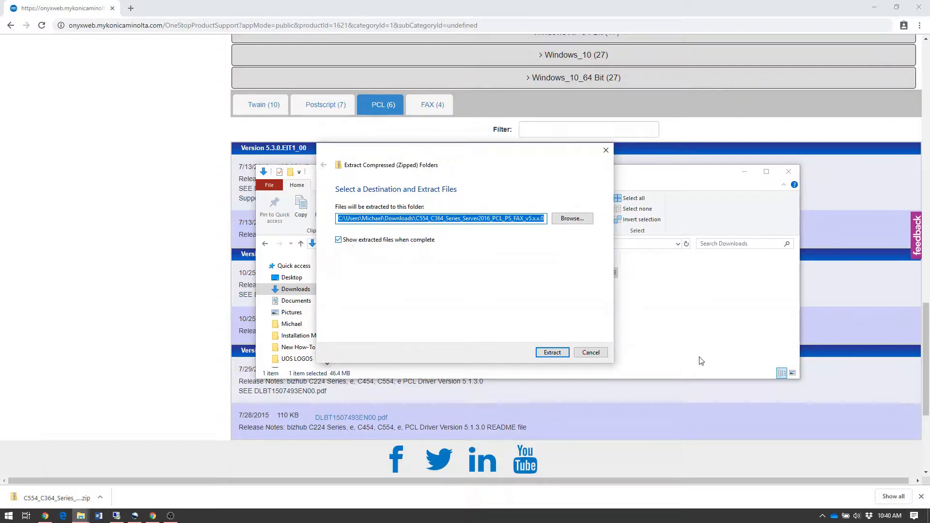
# Step: Extract the zip into the suggested C554_C364 folder in Downloads
pyautogui.click(552, 352)
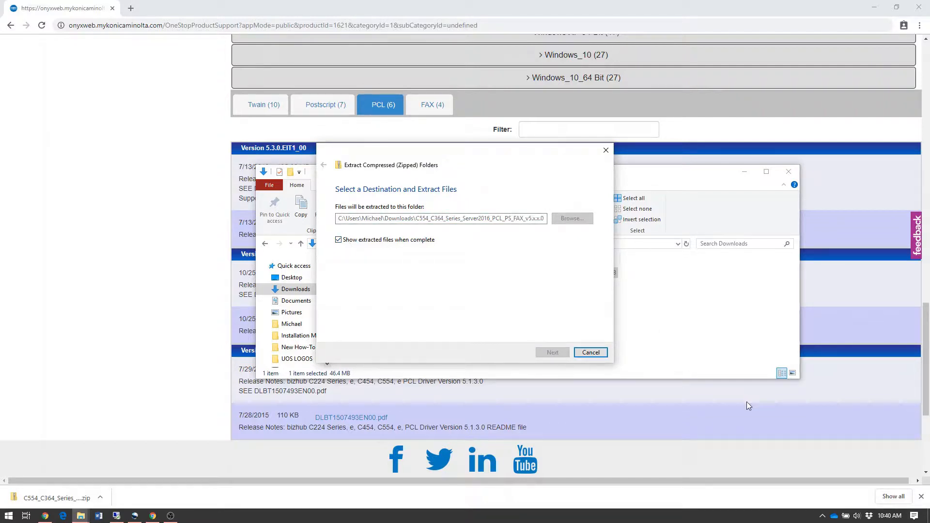
pyautogui.click(552, 352)
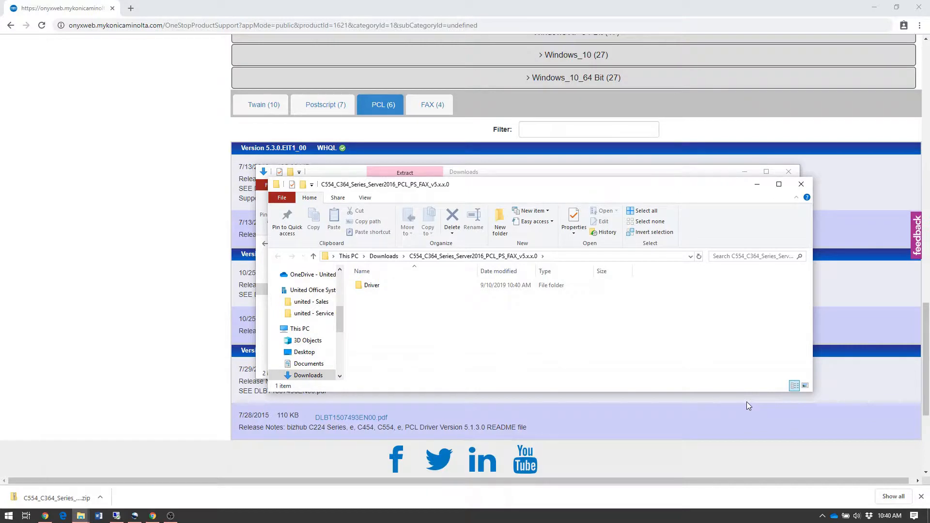
pyautogui.moveTo(629, 303)
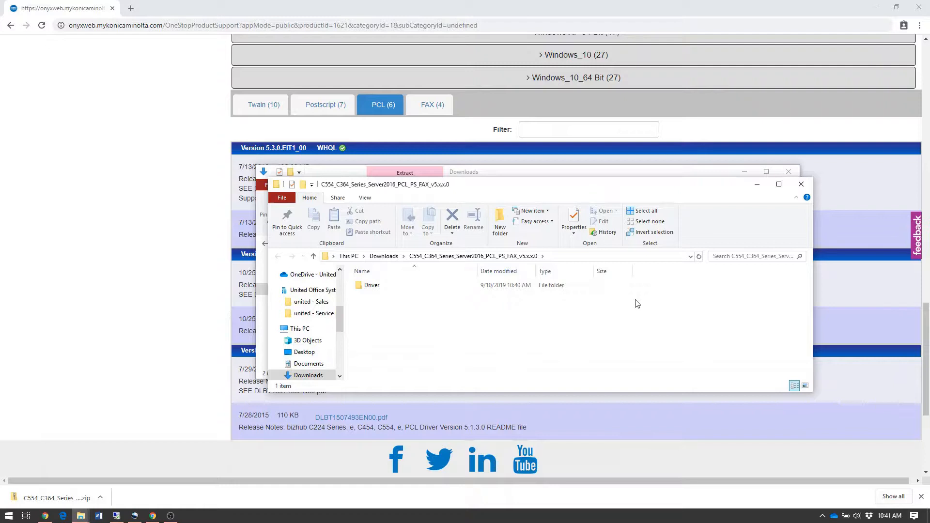
pyautogui.moveTo(636, 306)
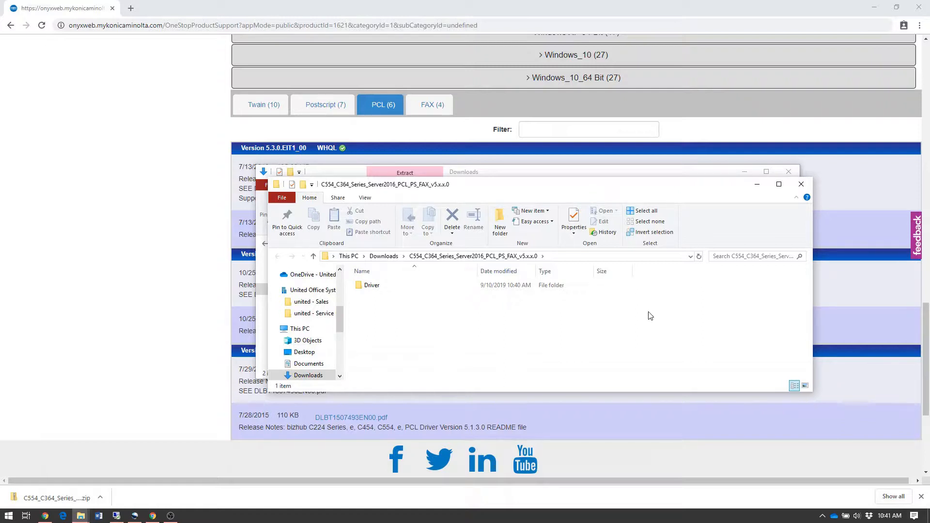
pyautogui.moveTo(498, 188)
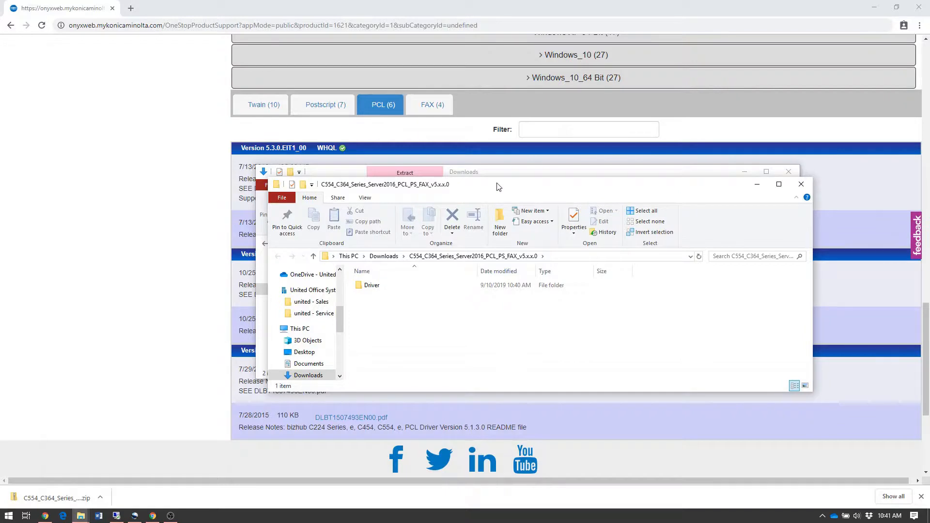
# Step: Open the Driver folder and run the Setup application
pyautogui.click(373, 285)
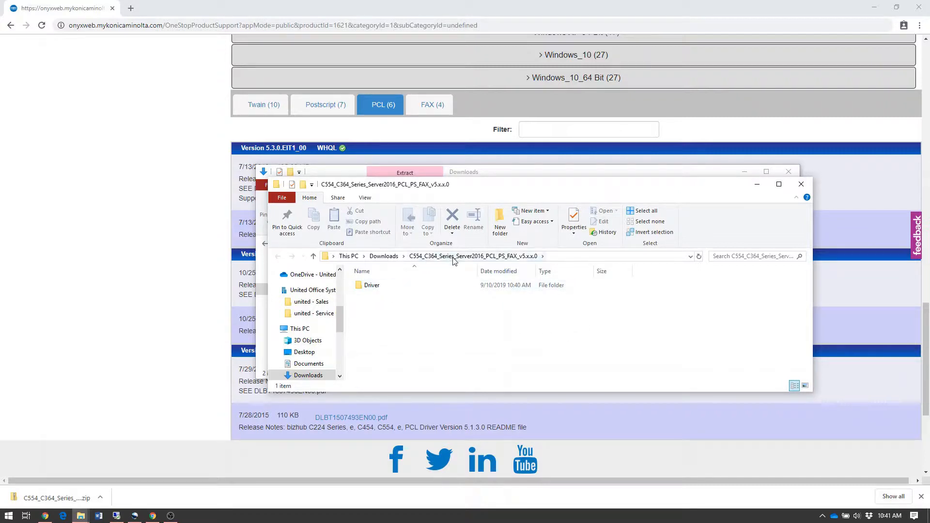
pyautogui.moveTo(373, 306)
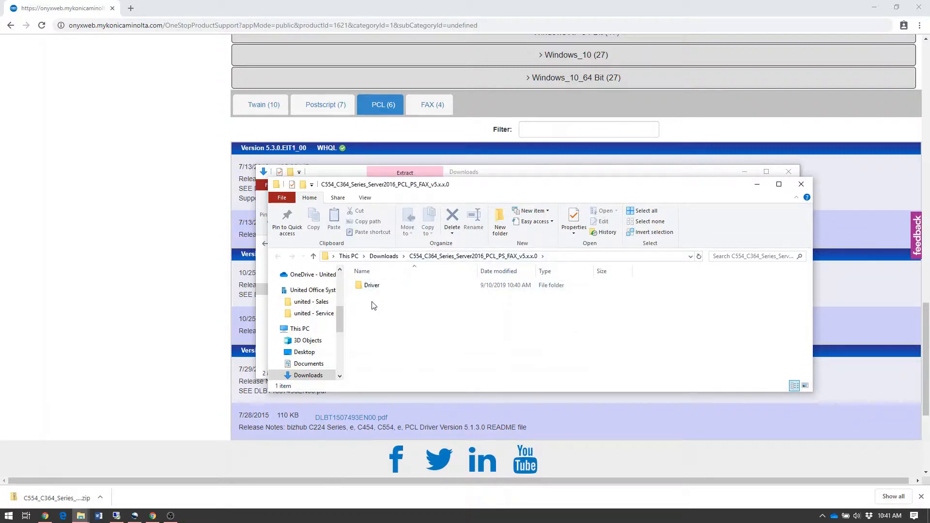
pyautogui.click(372, 285)
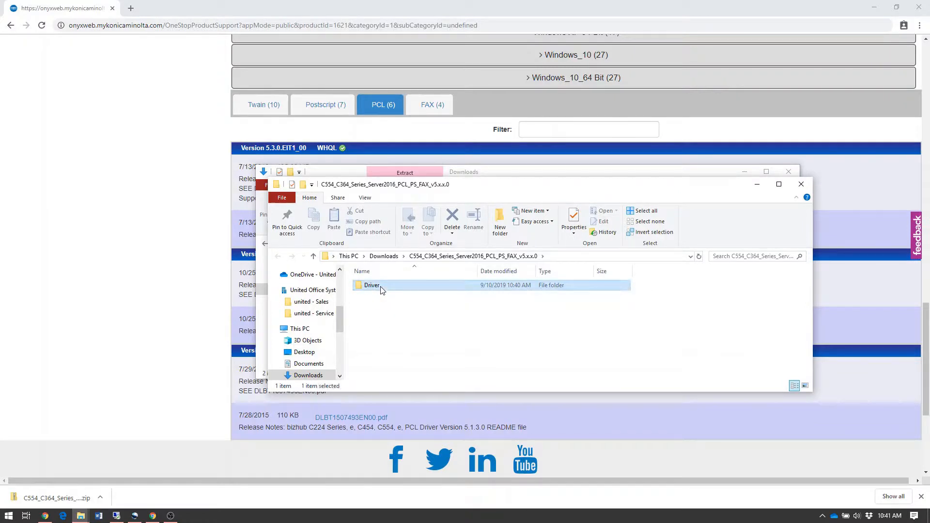
pyautogui.doubleClick(373, 285)
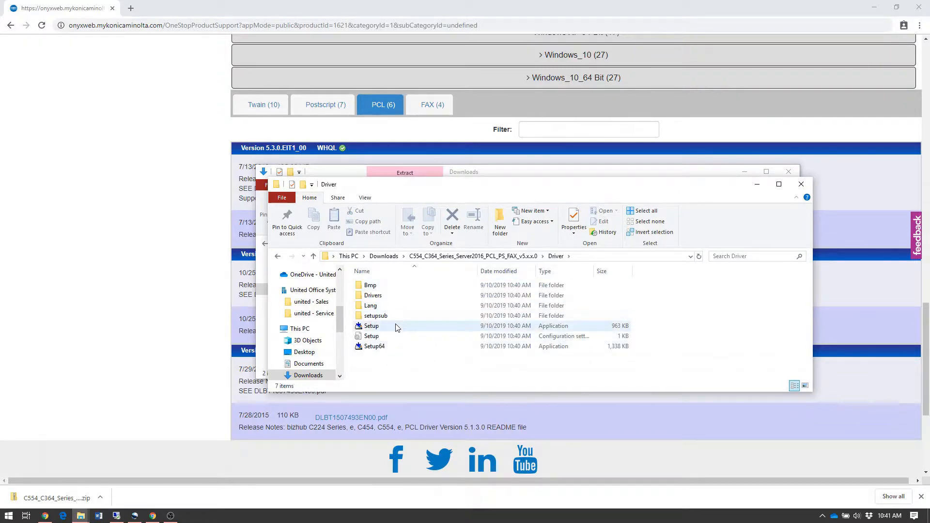
pyautogui.click(372, 326)
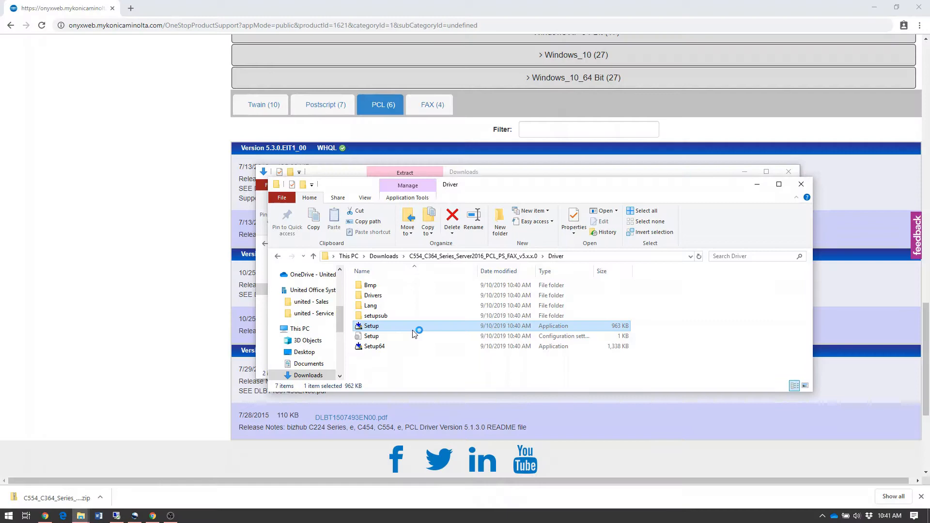
pyautogui.doubleClick(372, 325)
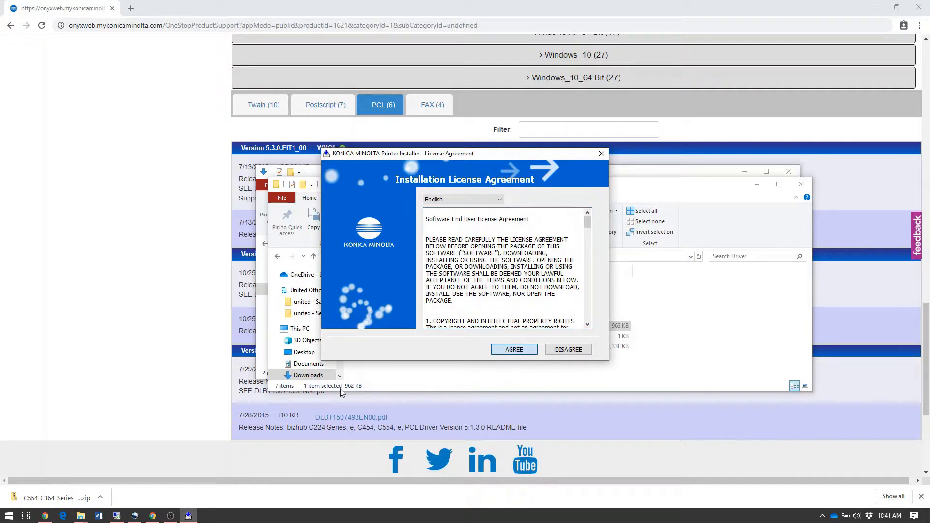
# Step: Agree to the license and select KONICA MINOLTA C554Series (C454e) as the model
pyautogui.click(513, 350)
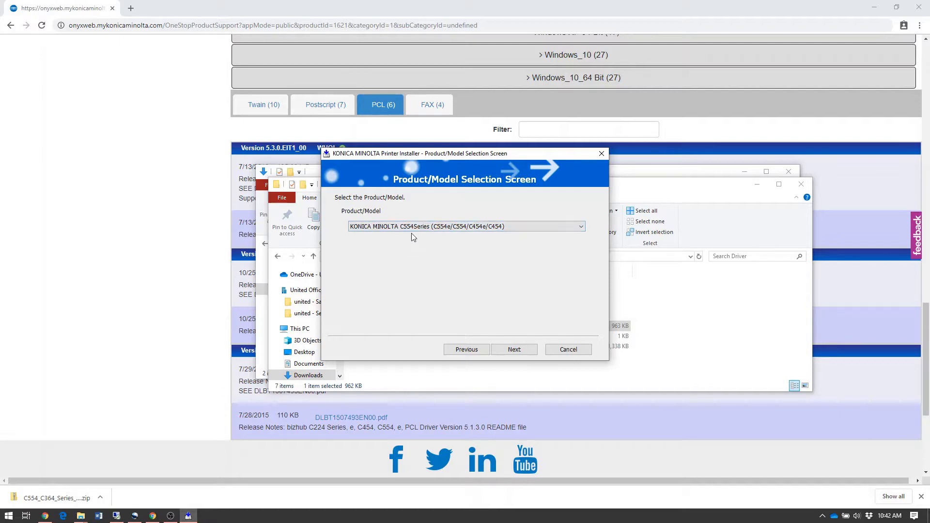
pyautogui.click(466, 226)
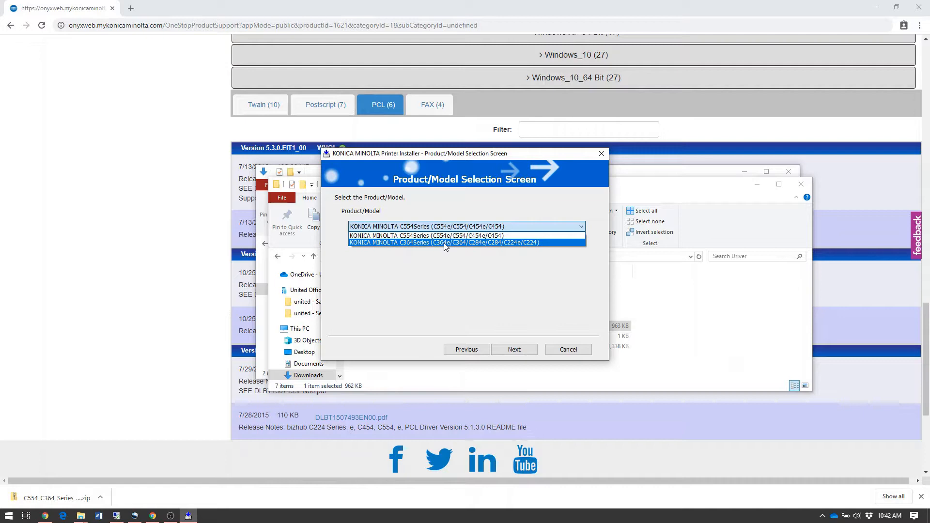
pyautogui.moveTo(433, 261)
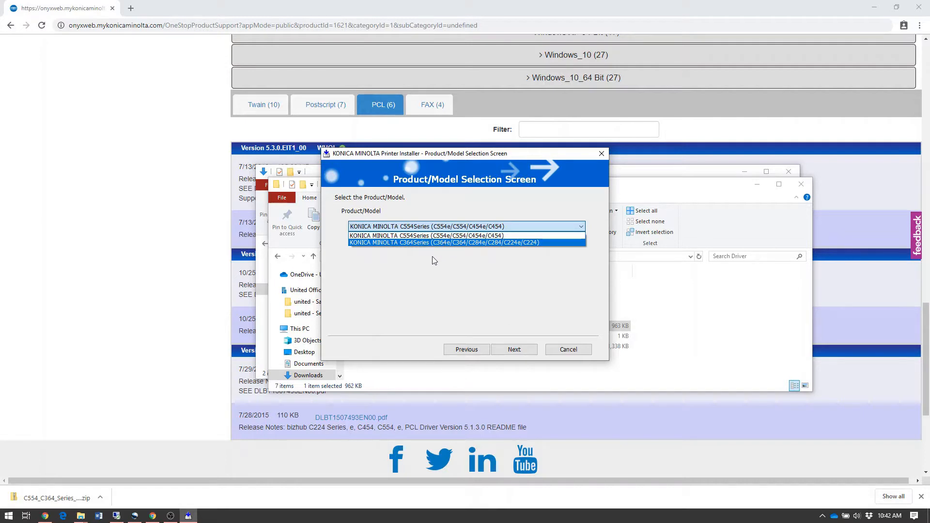
pyautogui.moveTo(362, 254)
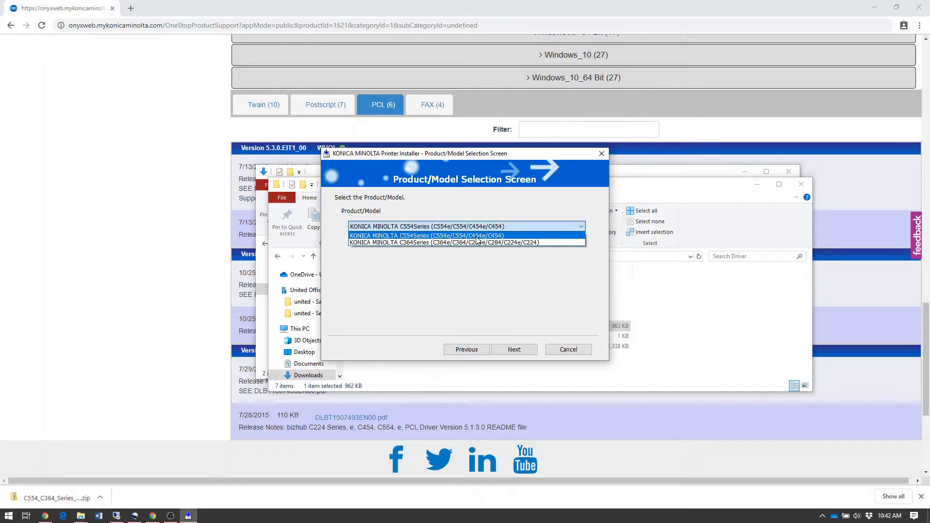
pyautogui.click(426, 236)
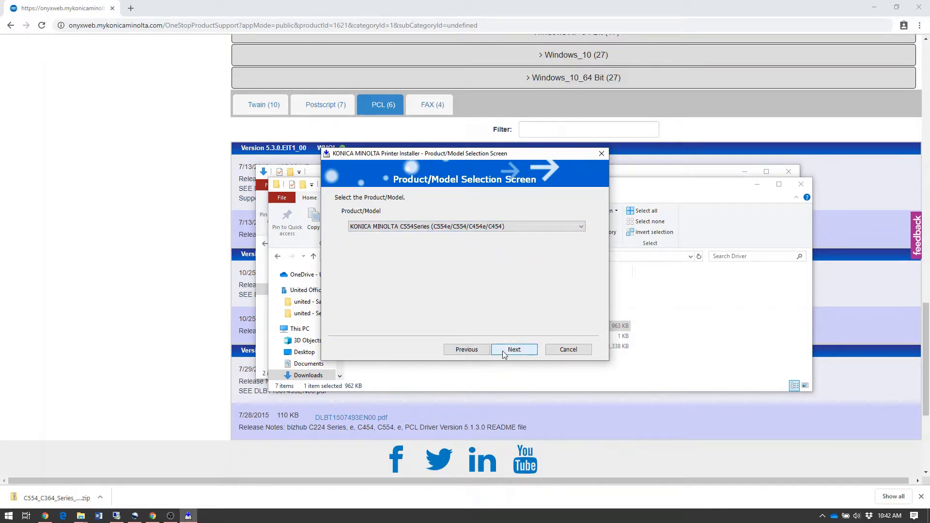
pyautogui.click(514, 349)
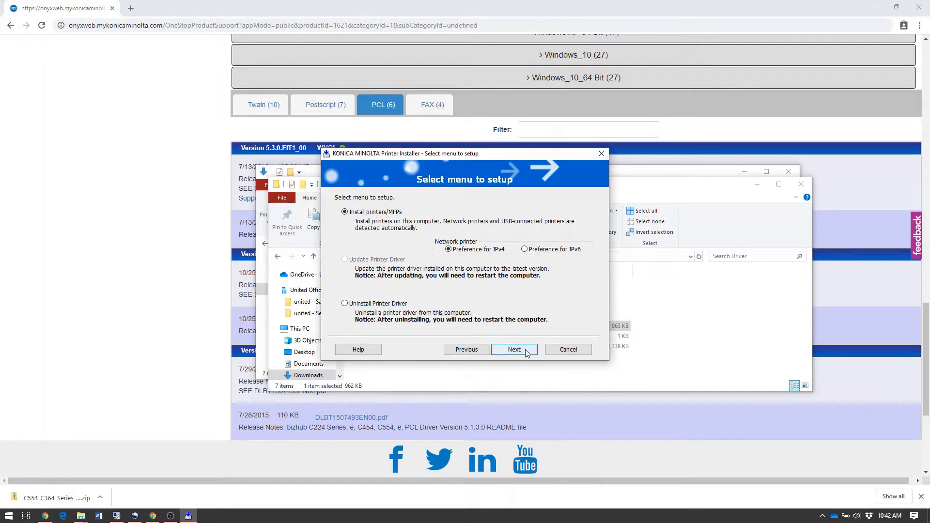
# Step: Continue with 'Install printers/MFPs' to list detected printers, with bizhub C454e at 192.168.0.11 checked
pyautogui.click(514, 350)
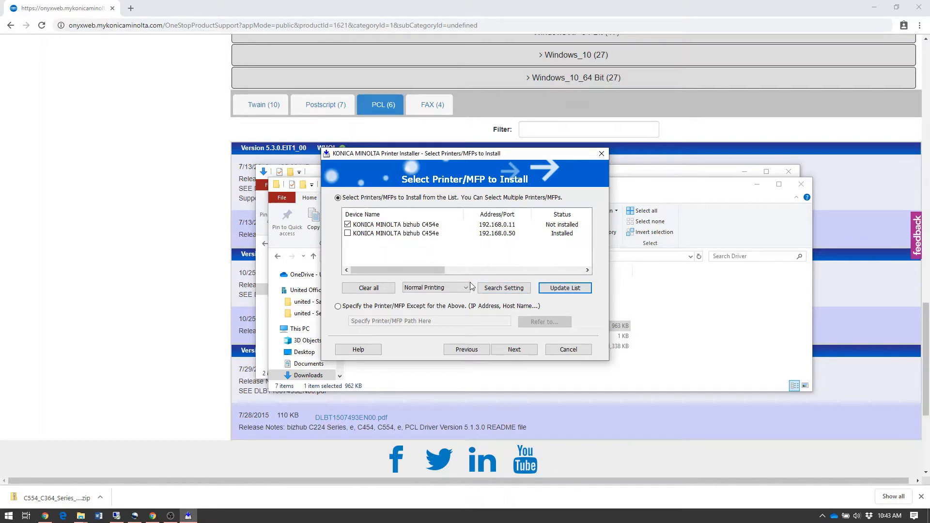
pyautogui.moveTo(442, 242)
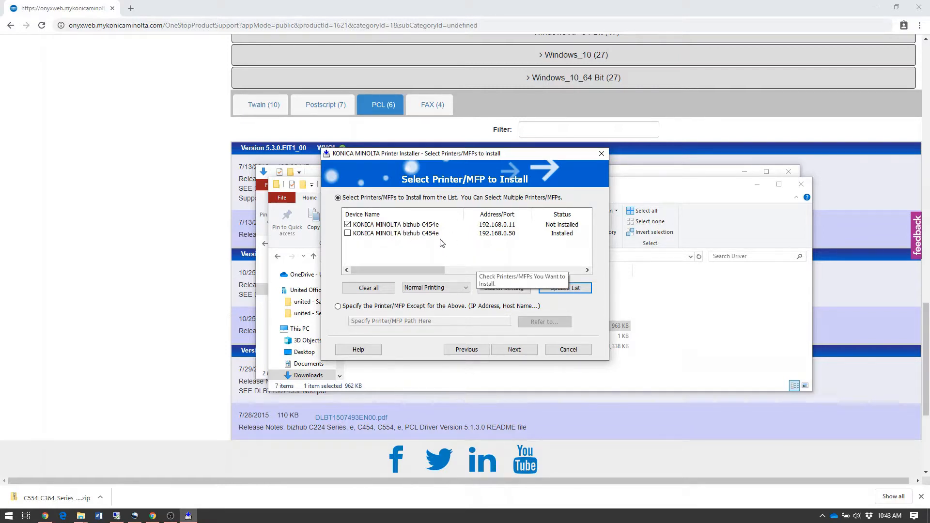
pyautogui.moveTo(408, 281)
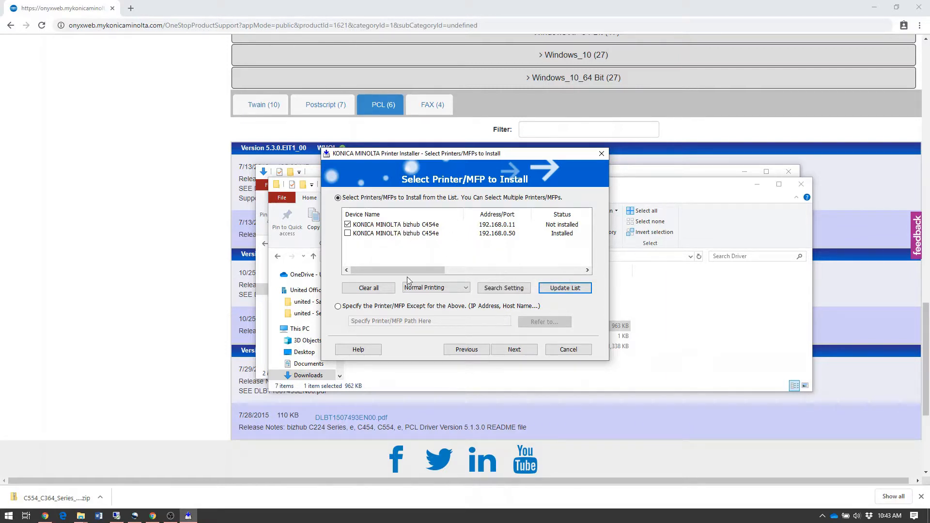
pyautogui.moveTo(560, 241)
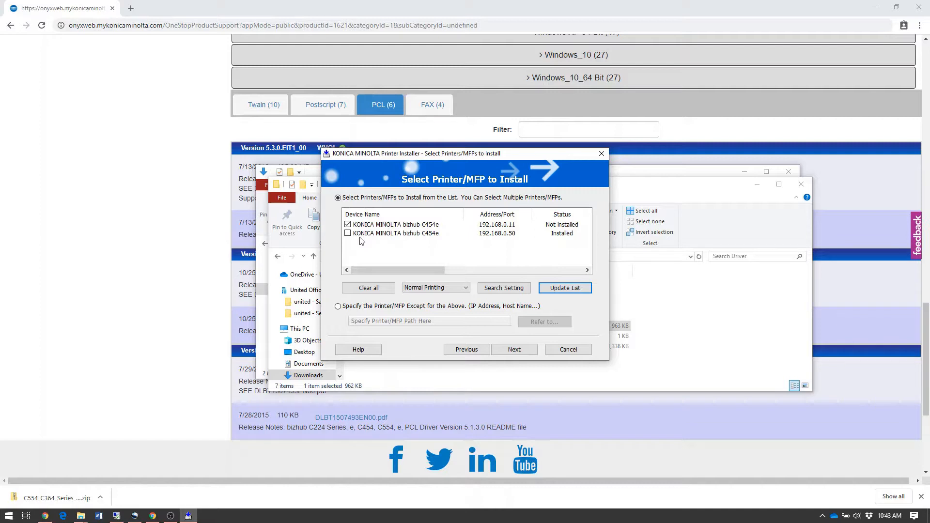
pyautogui.moveTo(358, 241)
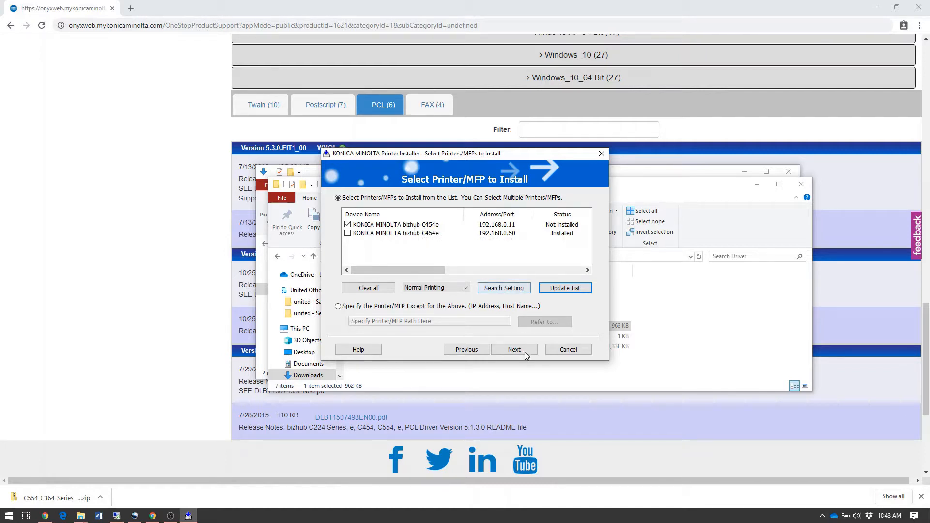
# Step: Keep only the English KONICA MINOLTA C554SeriesPCL component and advance to the installation summary
pyautogui.click(514, 350)
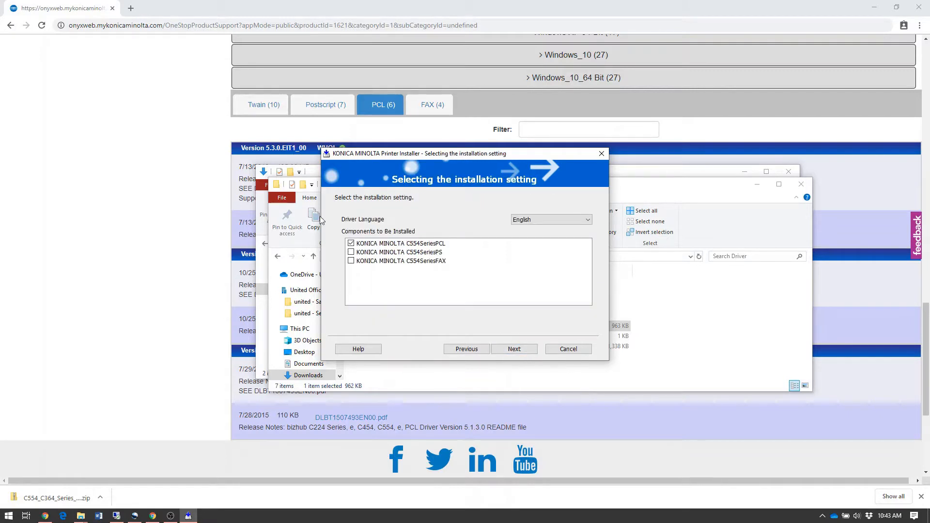
pyautogui.moveTo(465, 279)
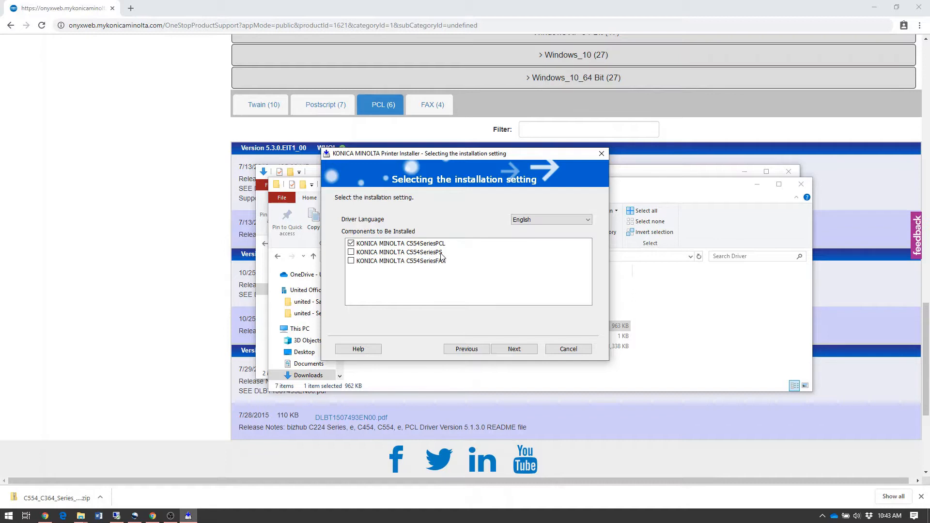
pyautogui.moveTo(463, 267)
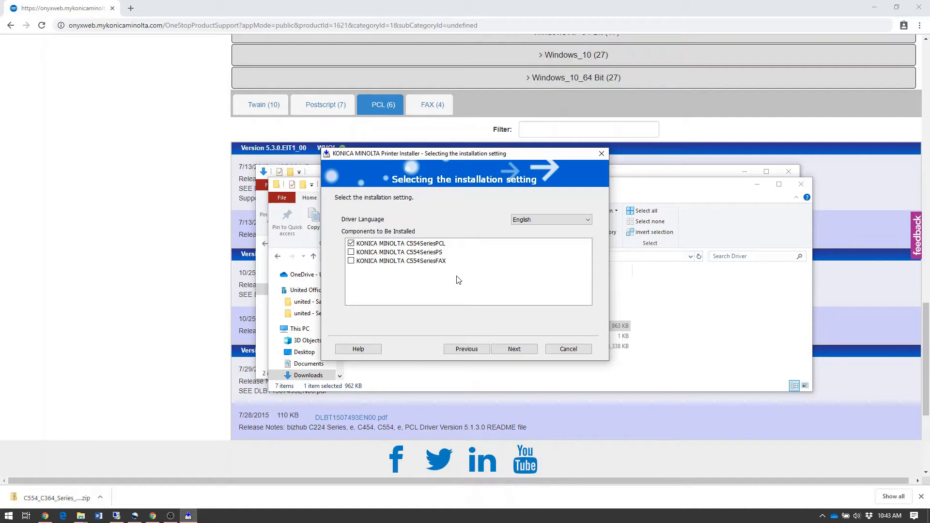
pyautogui.moveTo(462, 283)
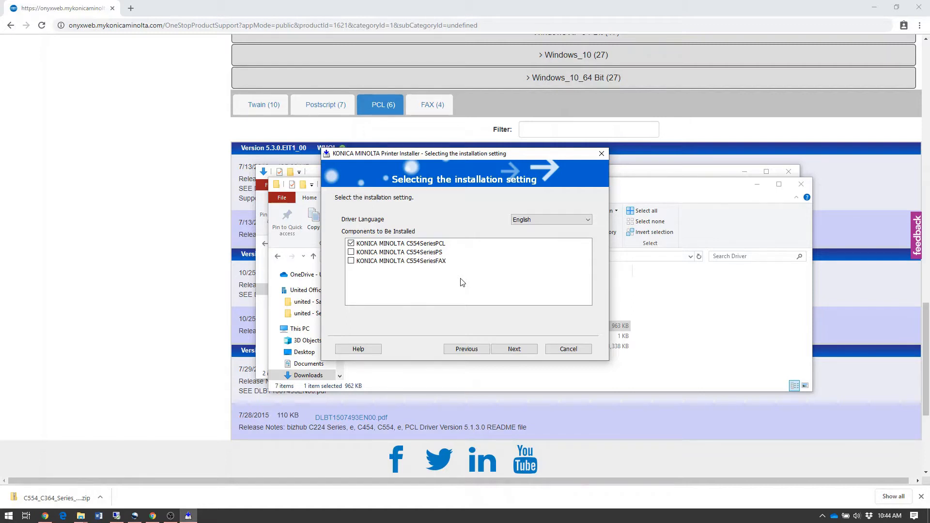
pyautogui.moveTo(454, 279)
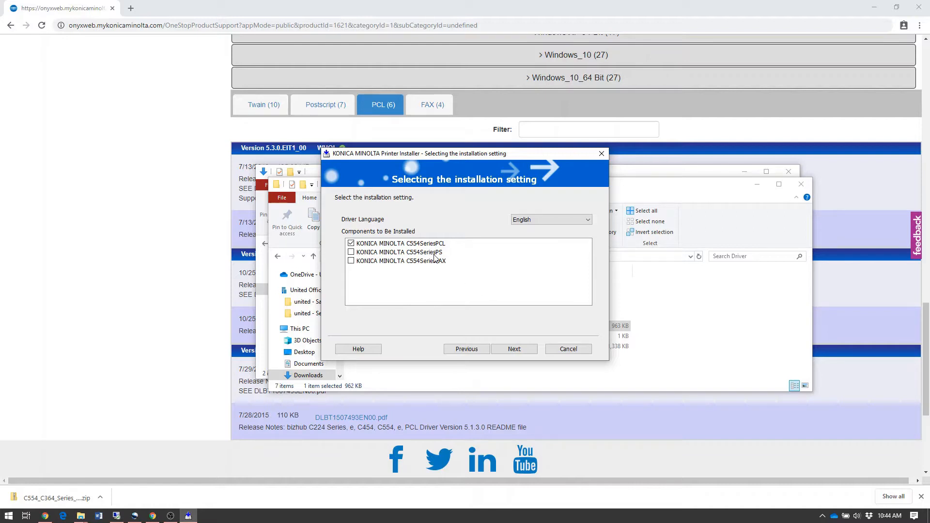
pyautogui.moveTo(507, 304)
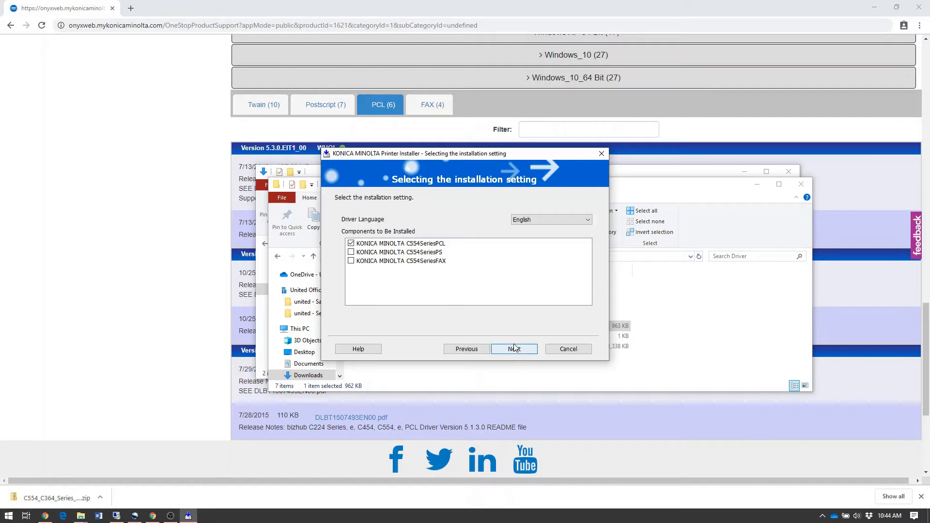
pyautogui.click(513, 349)
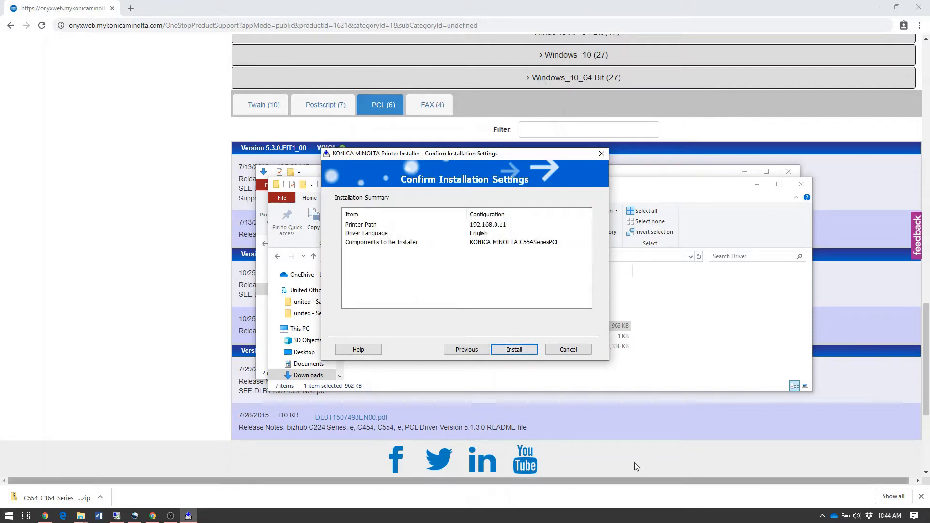
# Step: Install the C554SeriesPCL driver and wait for the Finish Installing Drivers page
pyautogui.click(514, 349)
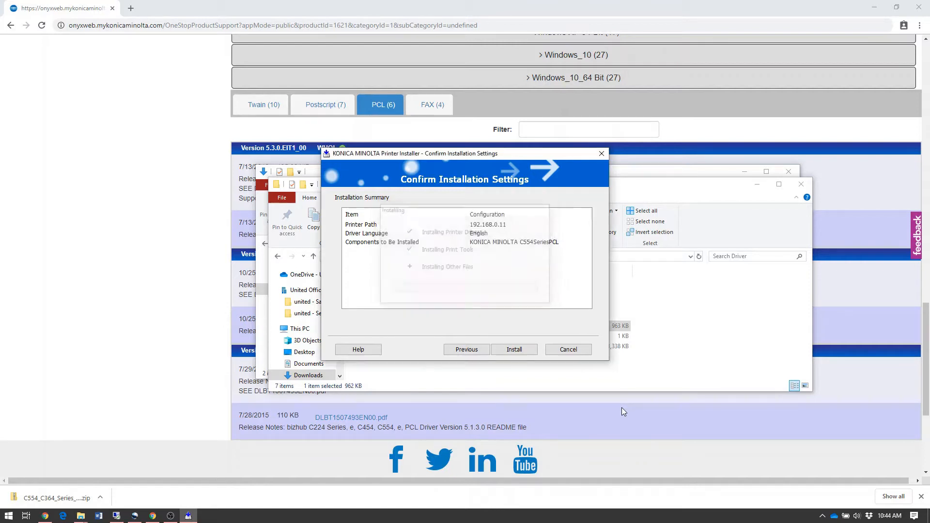
pyautogui.click(513, 350)
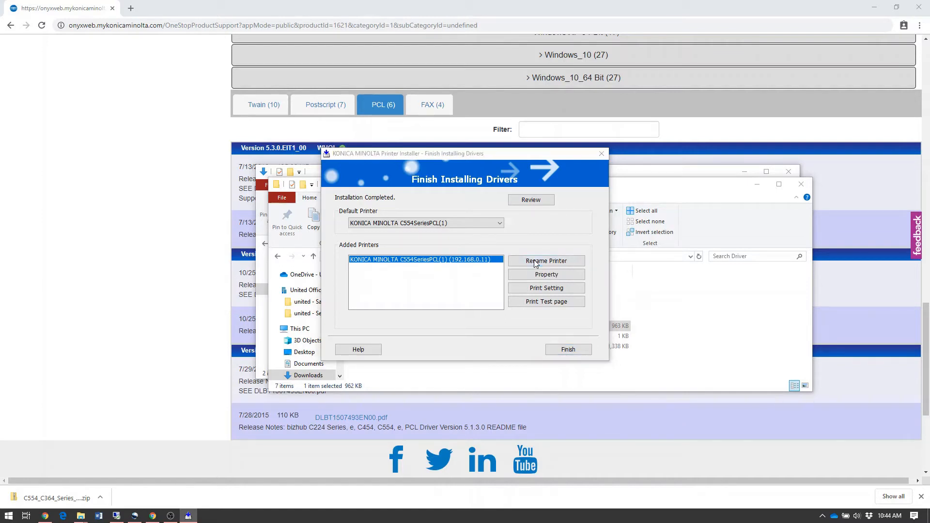
# Step: Rename the added printer to Copier and open its Print Setting properties
pyautogui.click(546, 260)
pyautogui.write('Copier')
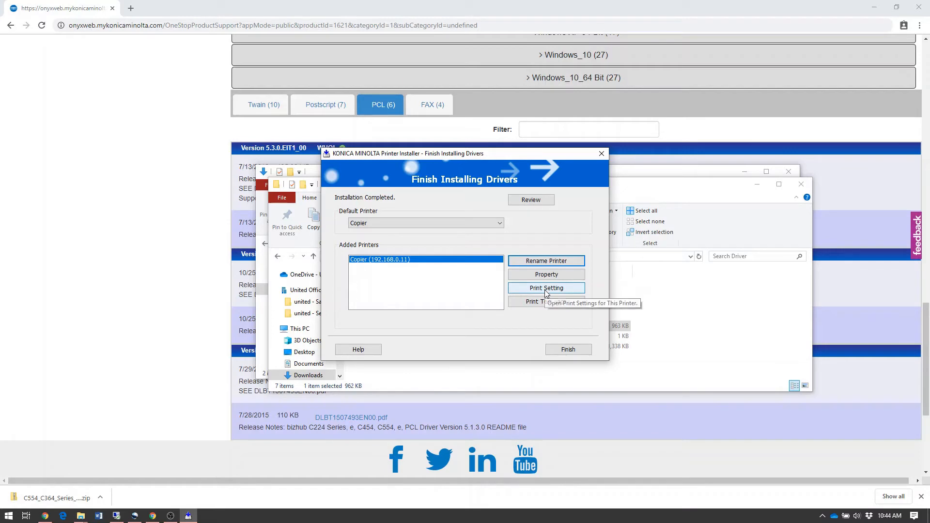
pyautogui.click(546, 288)
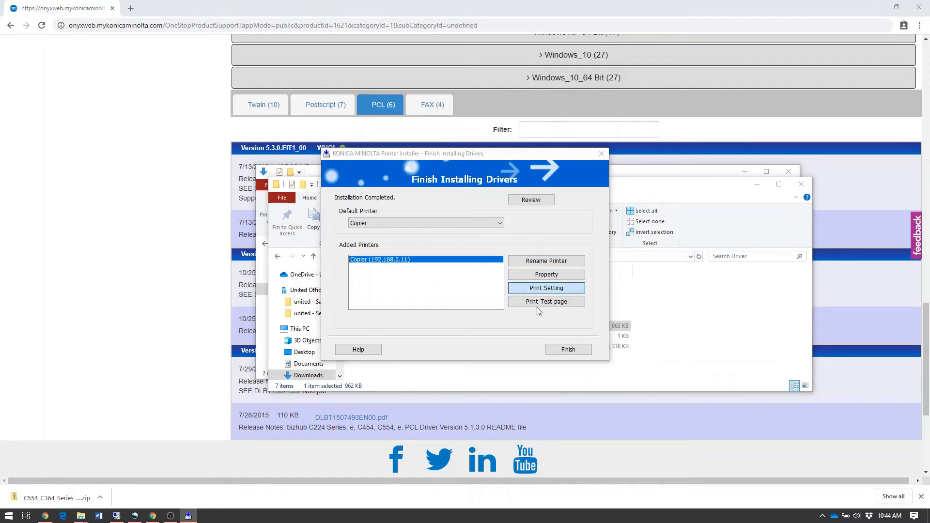
pyautogui.click(547, 288)
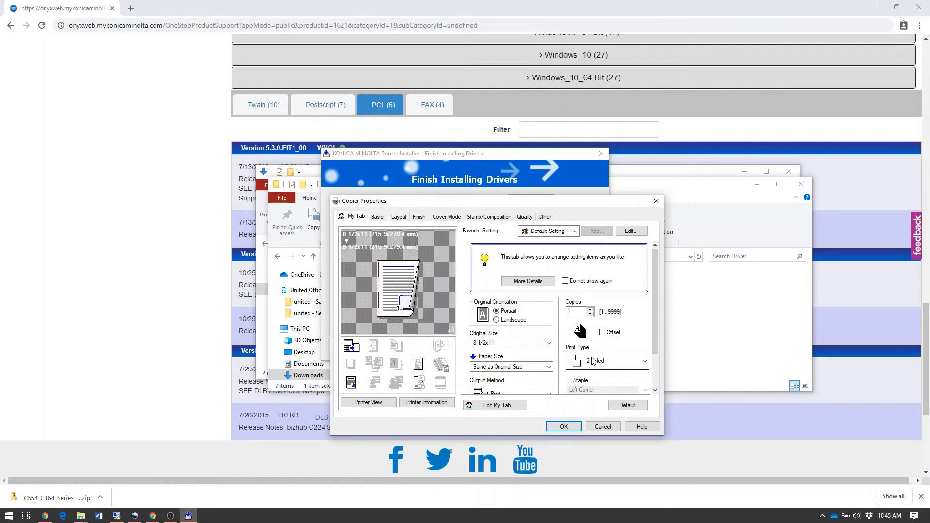
# Step: Set Copier's defaults to 1-Sided and Gray Scale, save them, and finish the installer
pyautogui.click(605, 360)
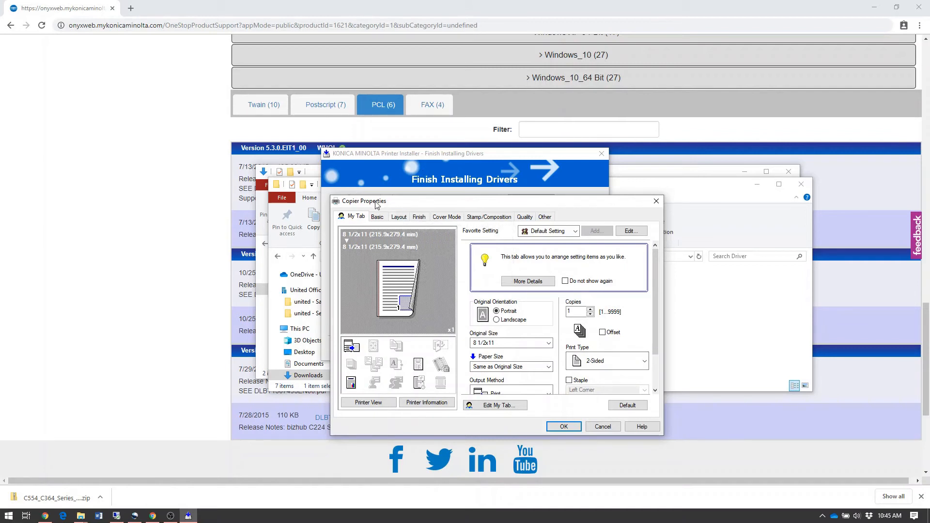
pyautogui.moveTo(657, 319)
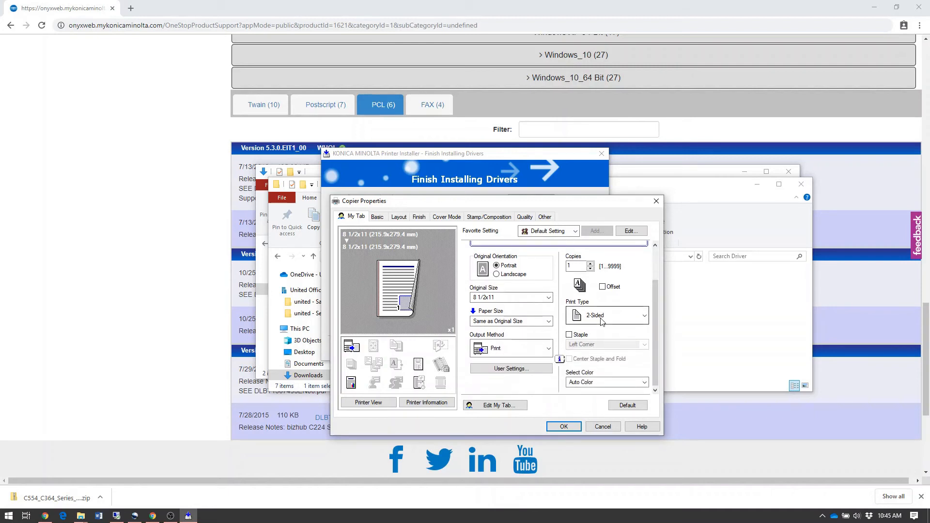
pyautogui.click(643, 315)
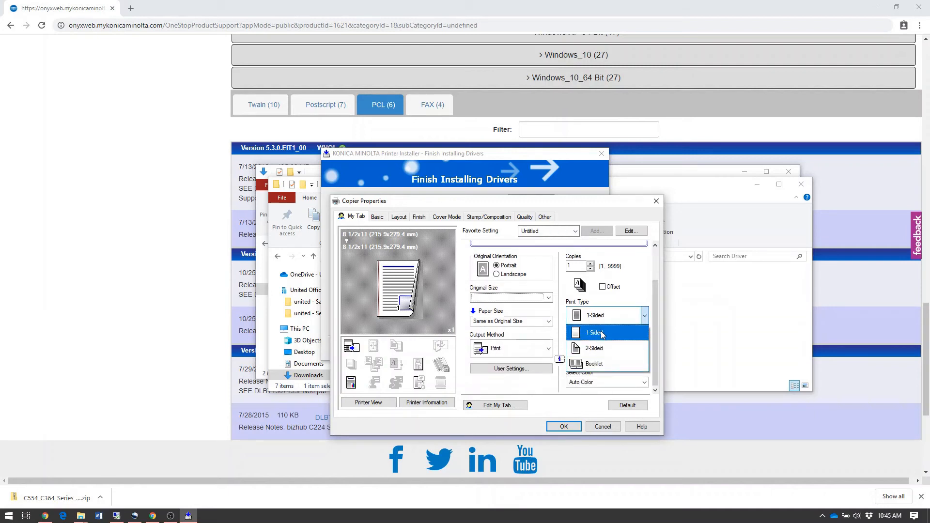
pyautogui.click(594, 332)
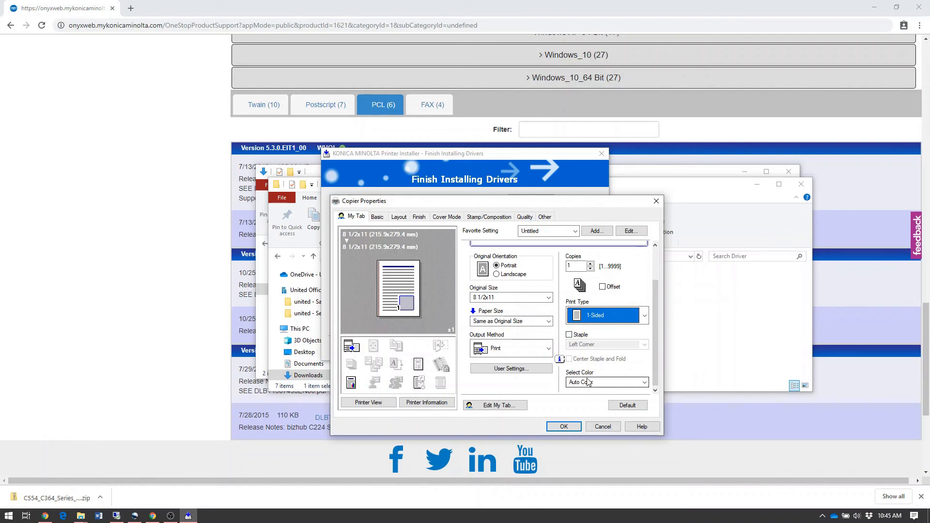
pyautogui.click(643, 383)
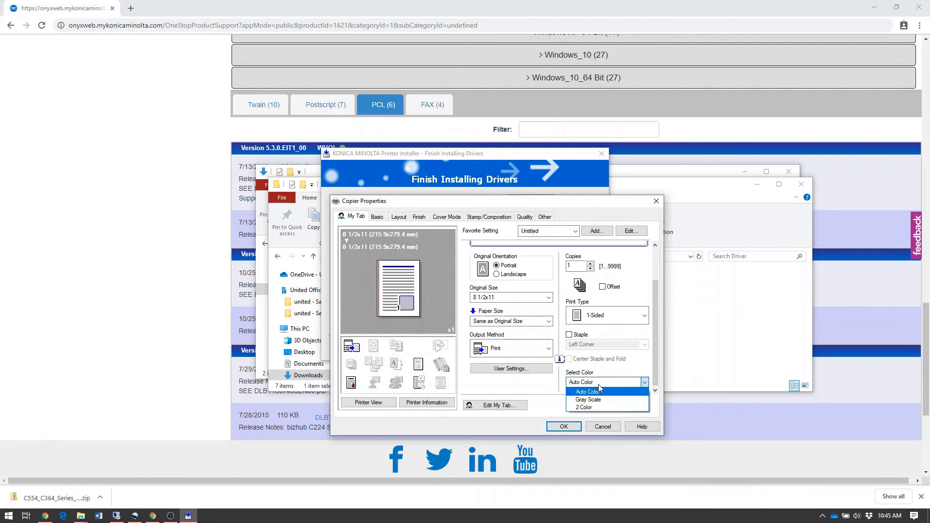
pyautogui.click(587, 399)
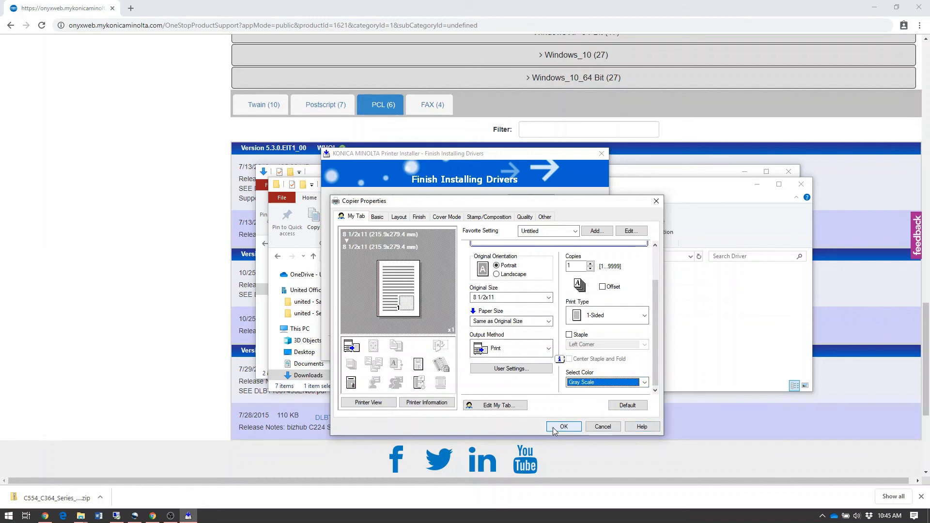
pyautogui.click(563, 426)
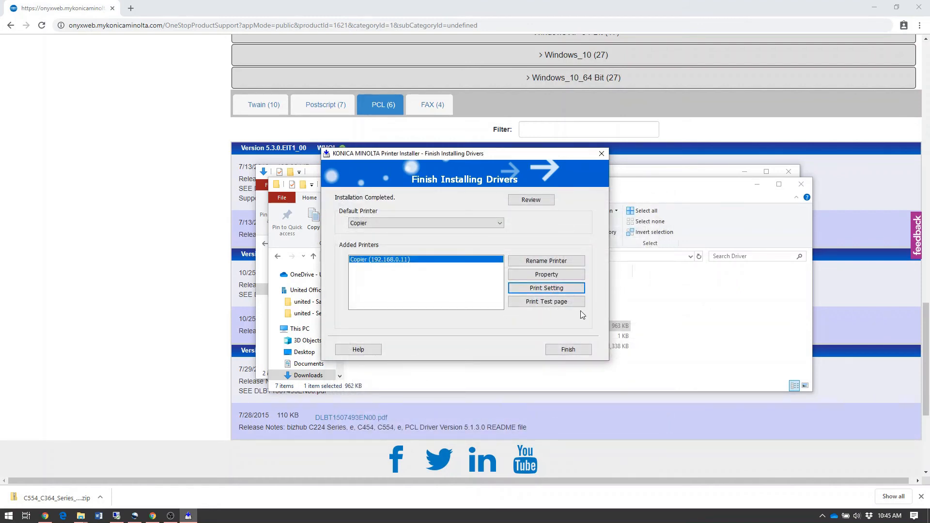
pyautogui.moveTo(552, 320)
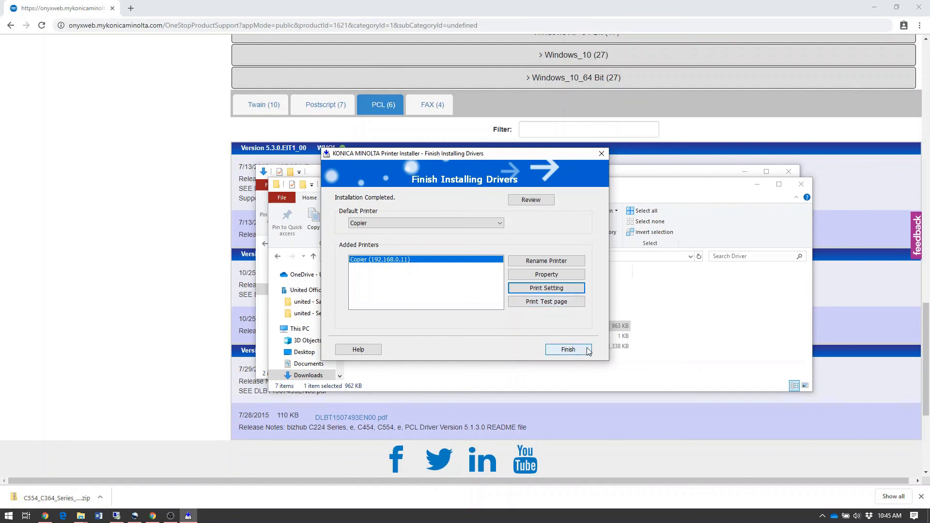
pyautogui.click(568, 349)
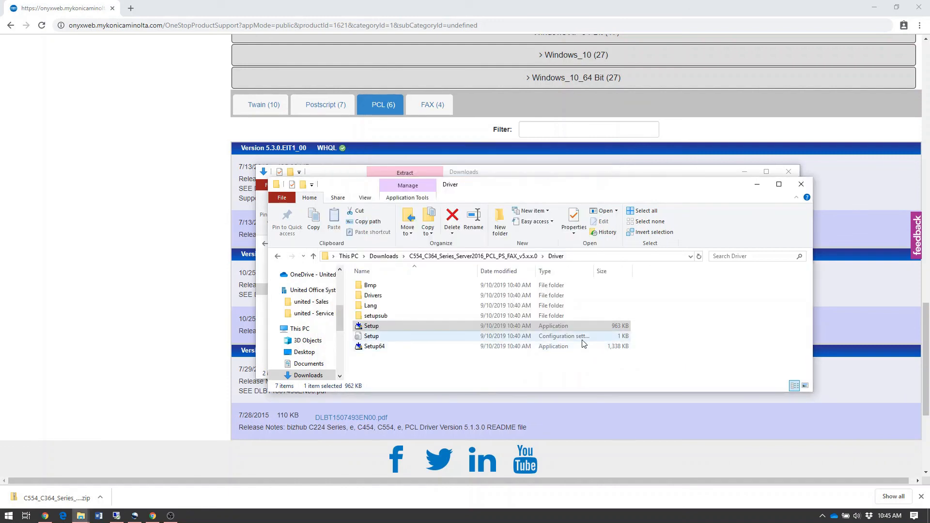